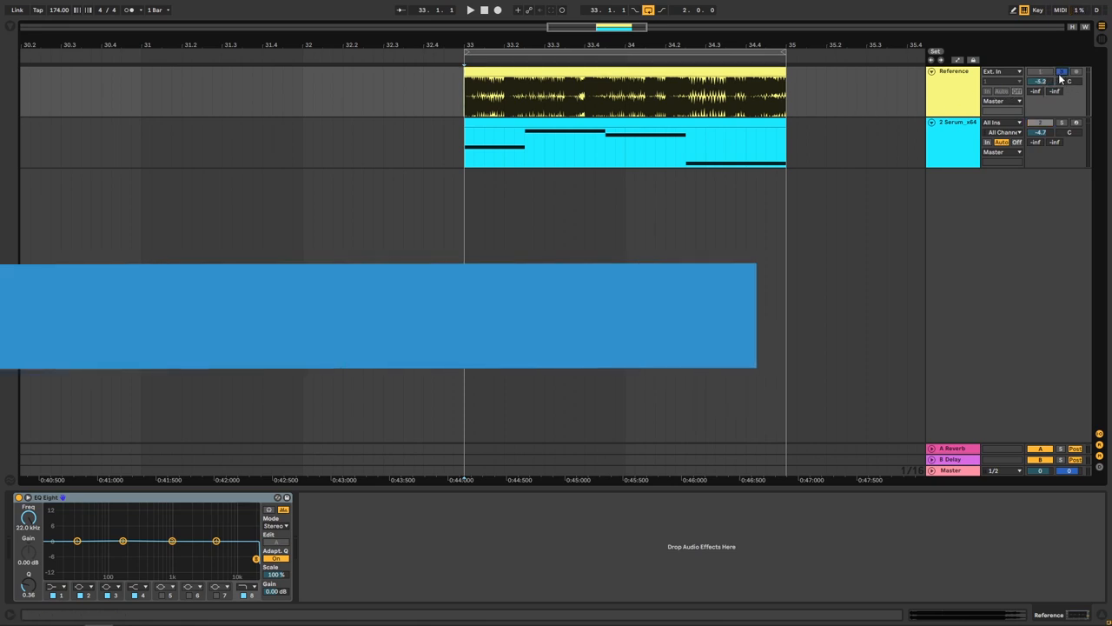
Play the bass preview, then scroll the DNB Academy page to the Free Masterclasses section.
{"action": "left_click", "coordinate": [470, 10]}
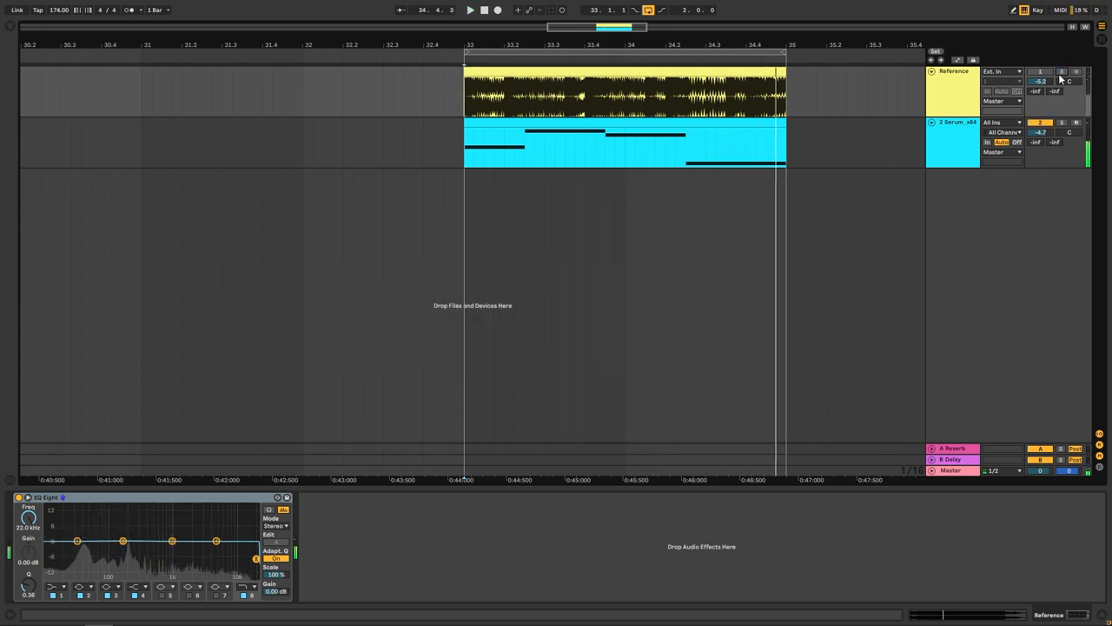
{"action": "left_click", "coordinate": [469, 11]}
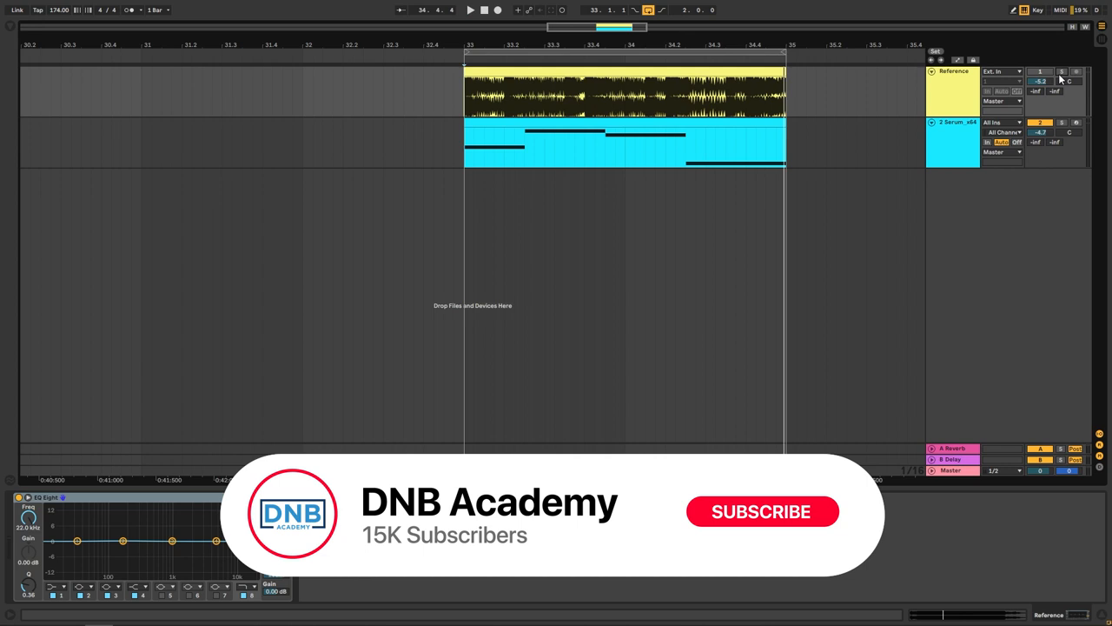
{"action": "left_click", "coordinate": [761, 511]}
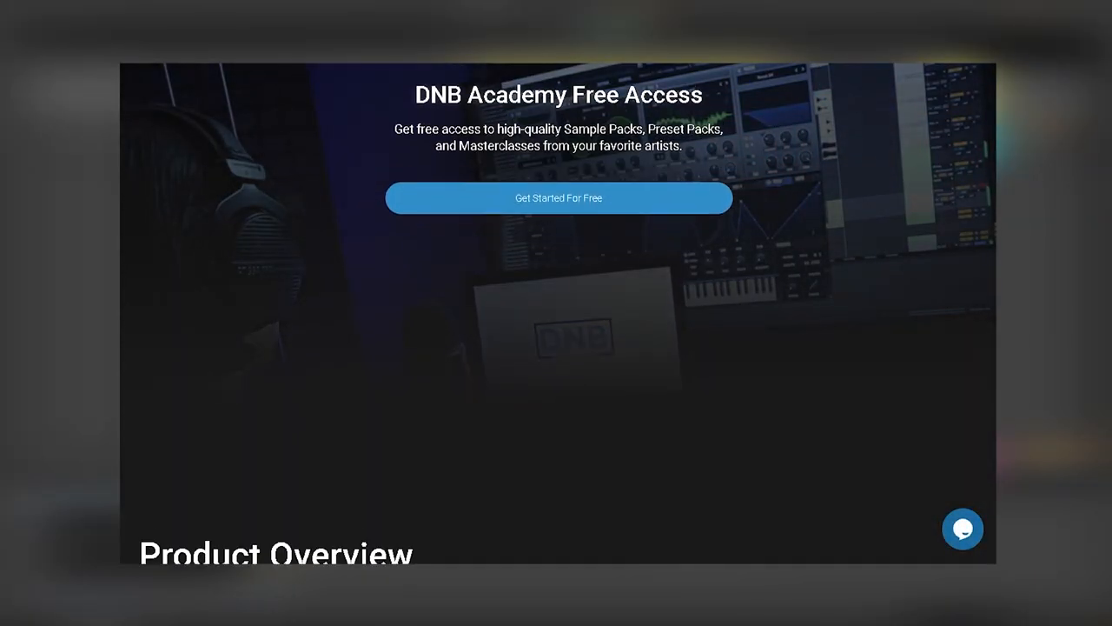
{"action": "scroll", "scroll_direction": "down", "scroll_amount": 3}
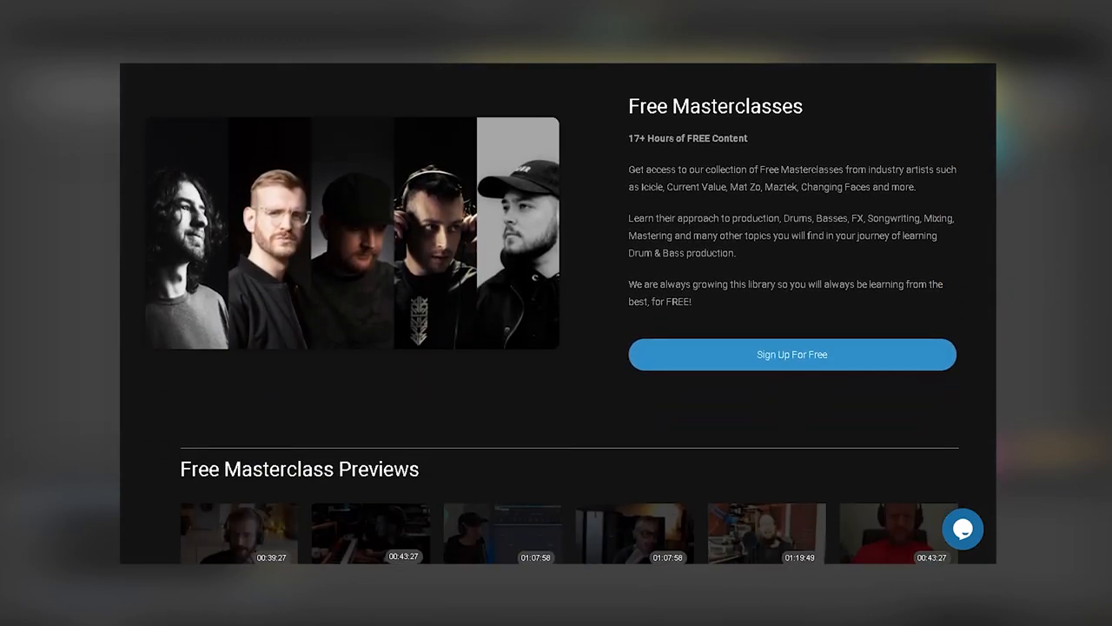
{"action": "scroll", "scroll_direction": "down", "scroll_amount": 3}
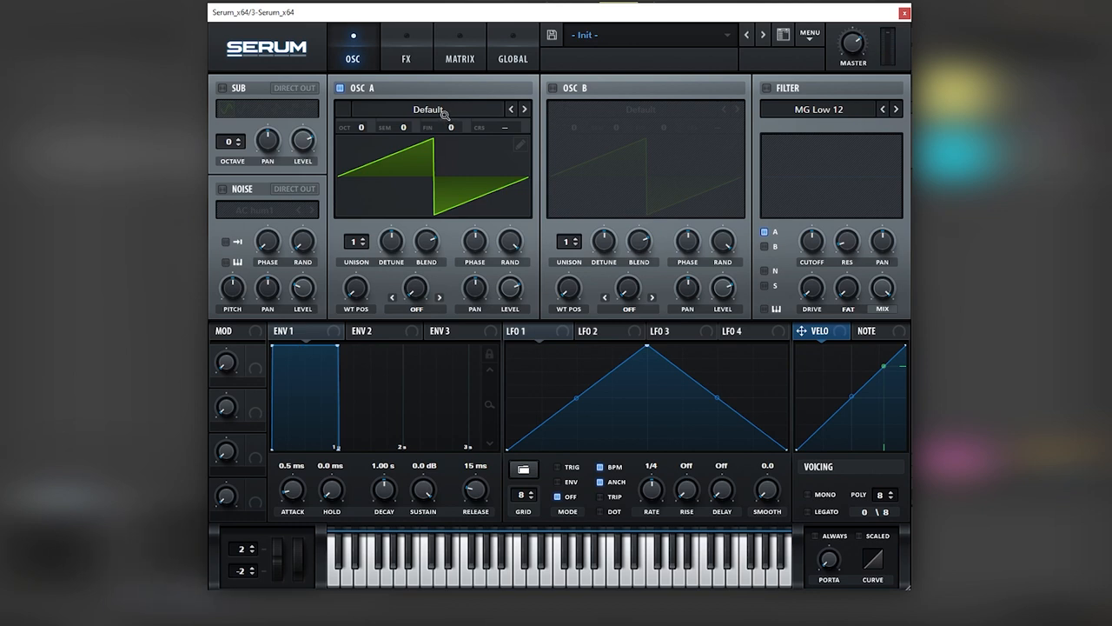
Load Basic Shapes sine into OSC A and OSC B and turn on the Noise oscillator with AC hum1.
{"action": "left_click", "coordinate": [428, 108]}
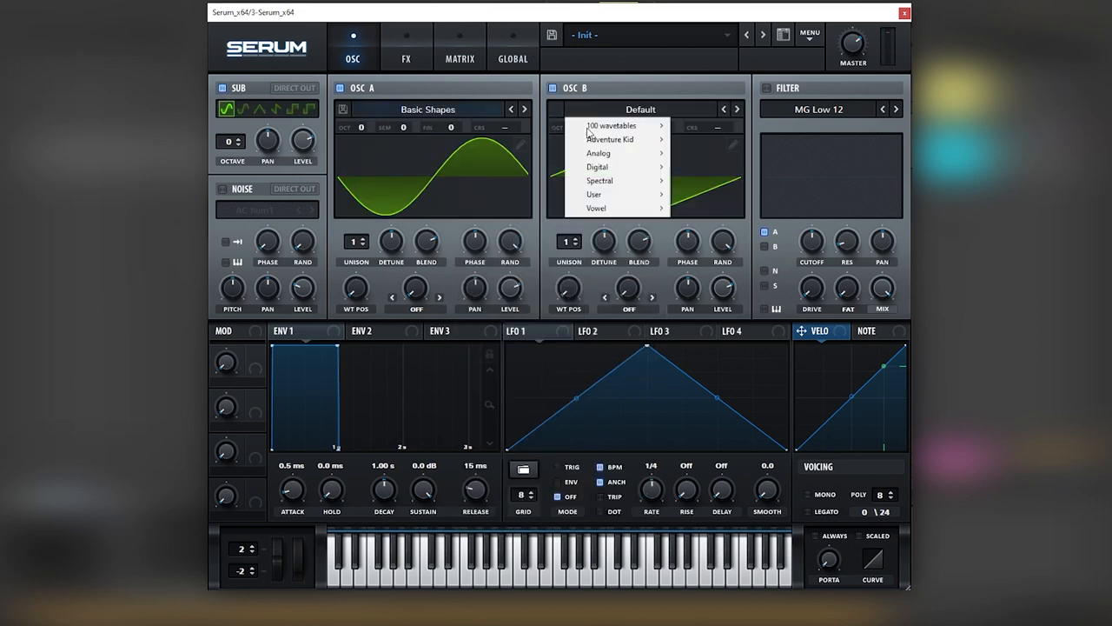
{"action": "left_click", "coordinate": [640, 107]}
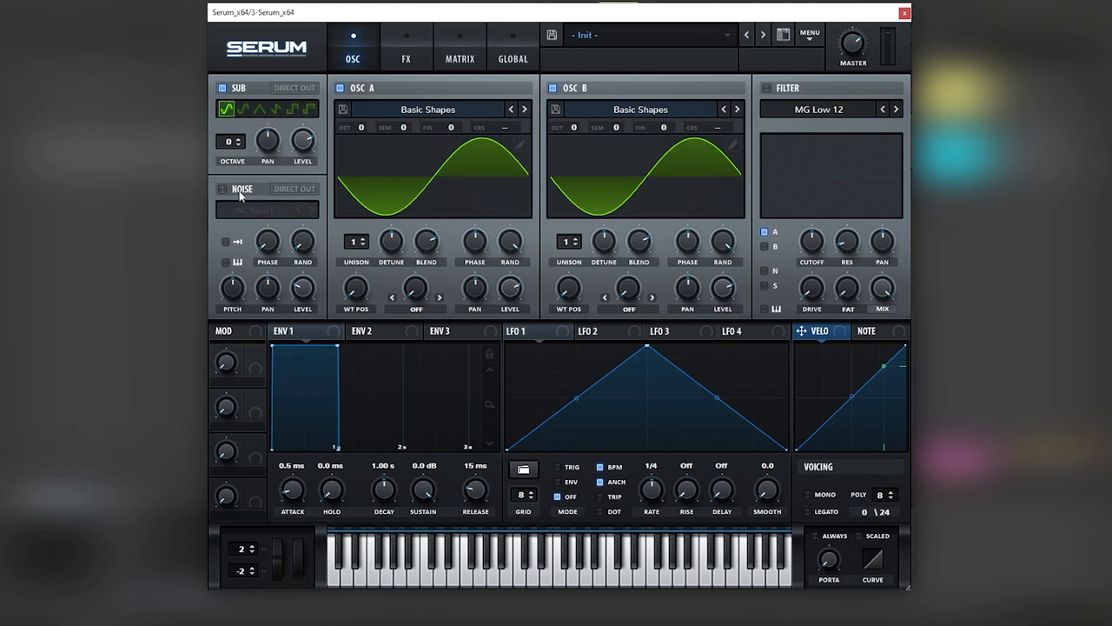
{"action": "left_click", "coordinate": [223, 188]}
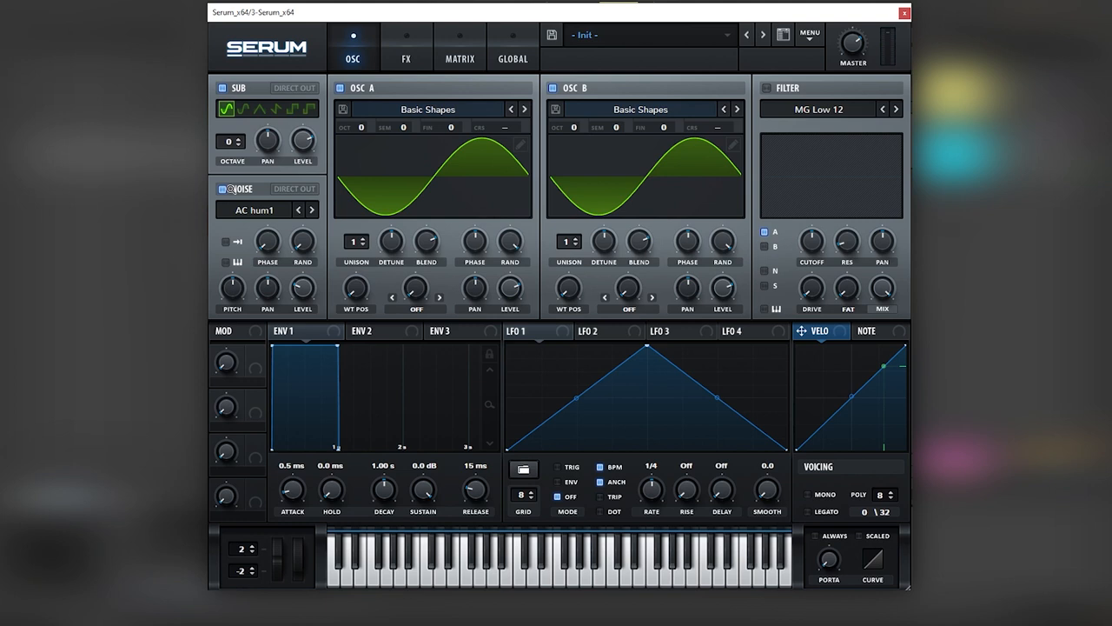
{"action": "left_click", "coordinate": [524, 330]}
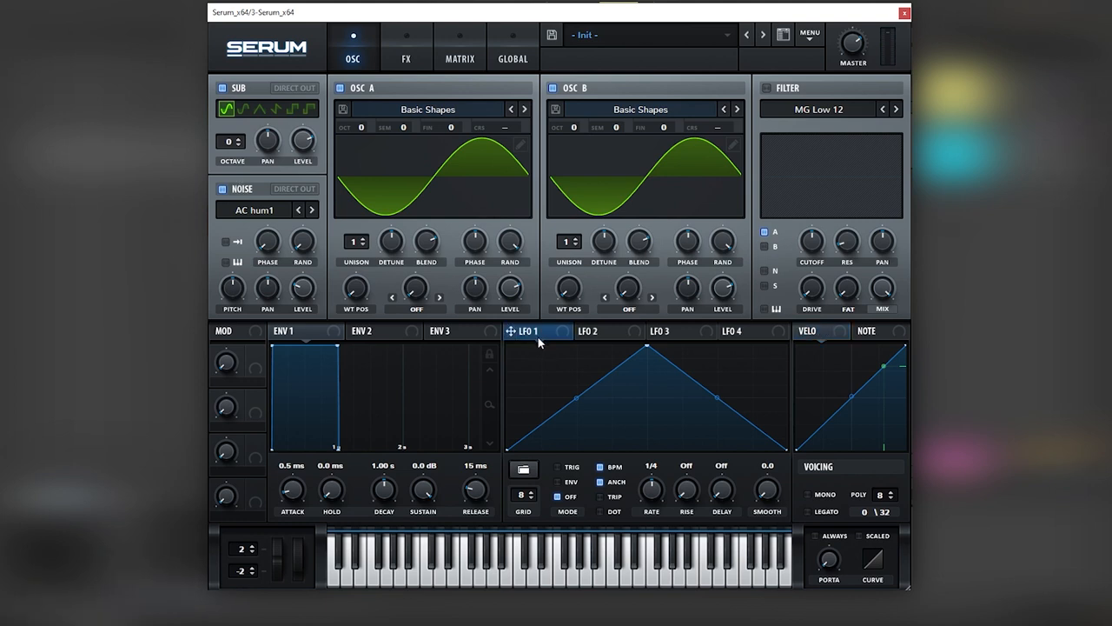
{"action": "mouse_move", "coordinate": [585, 175]}
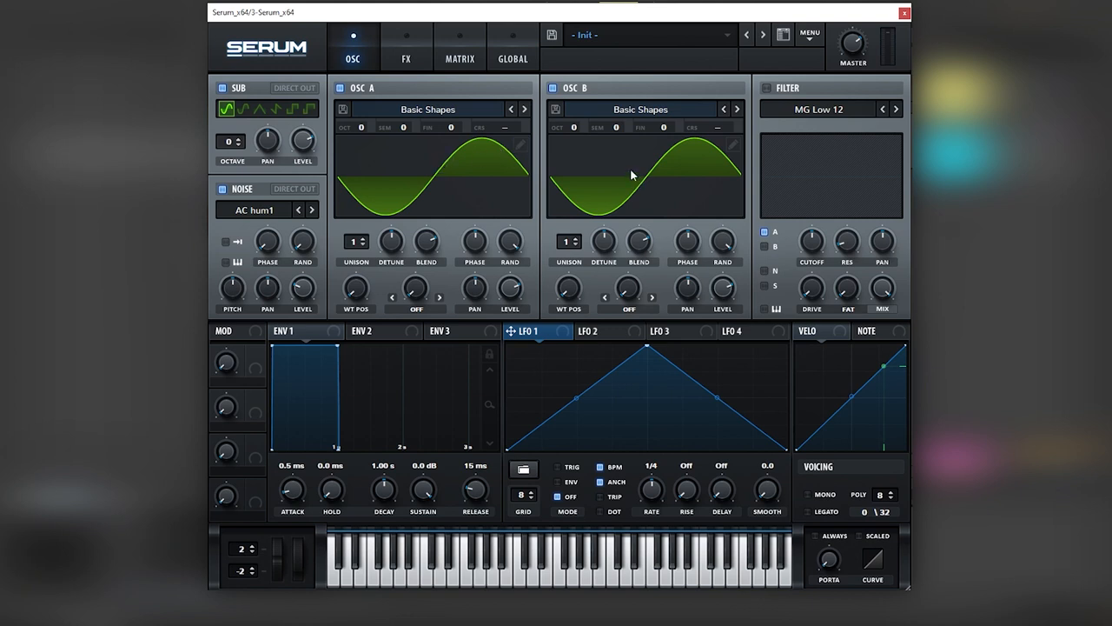
{"action": "mouse_move", "coordinate": [362, 131]}
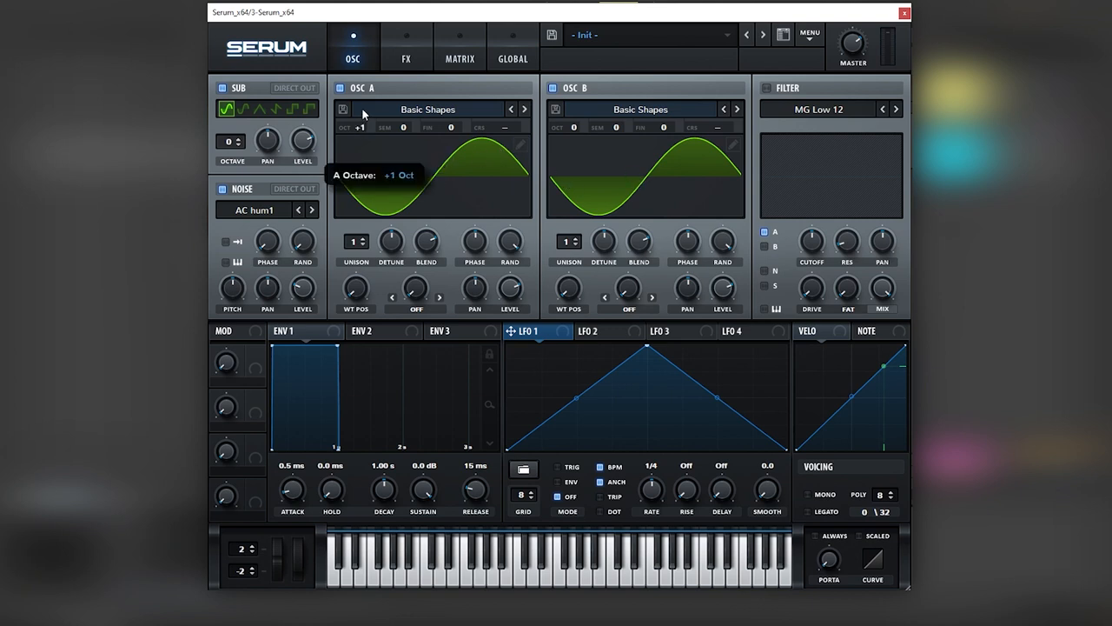
{"action": "mouse_move", "coordinate": [247, 467]}
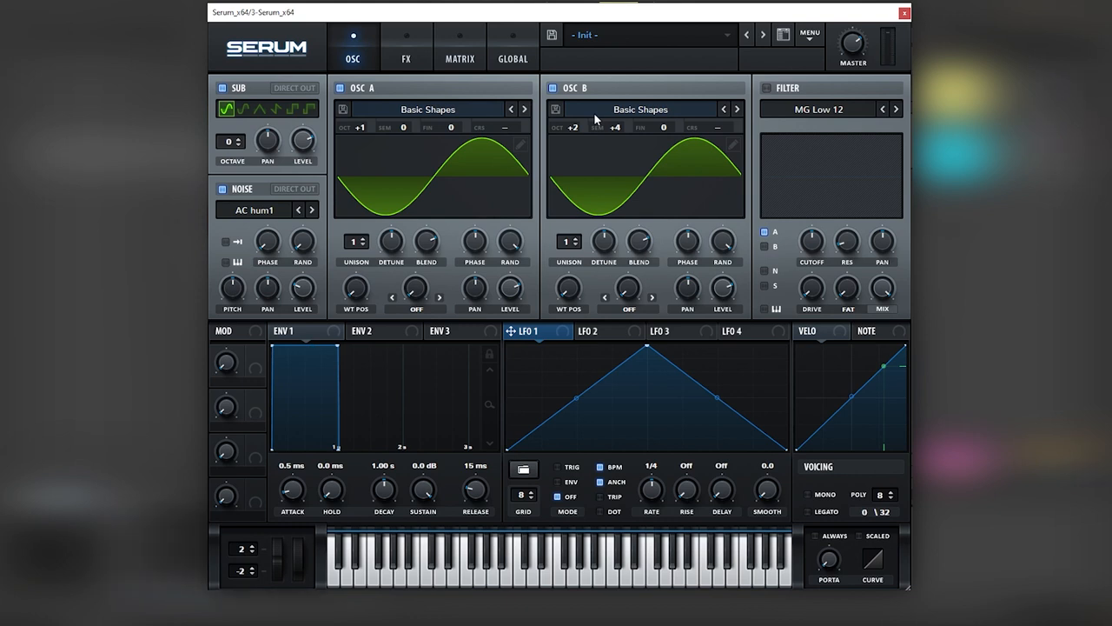
{"action": "mouse_move", "coordinate": [594, 118]}
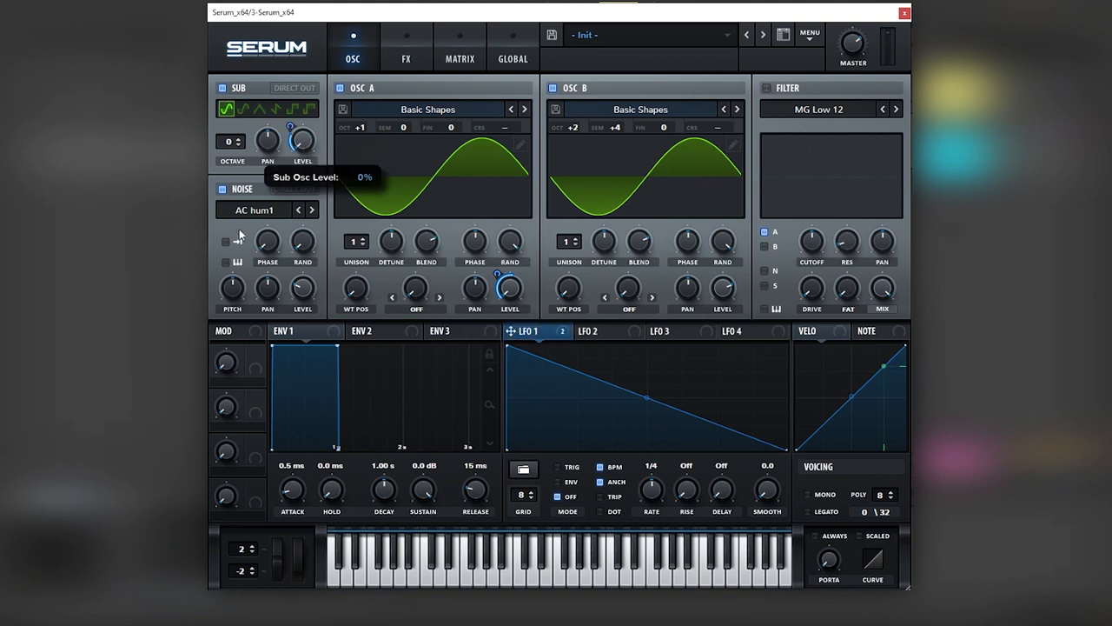
{"action": "mouse_move", "coordinate": [600, 403]}
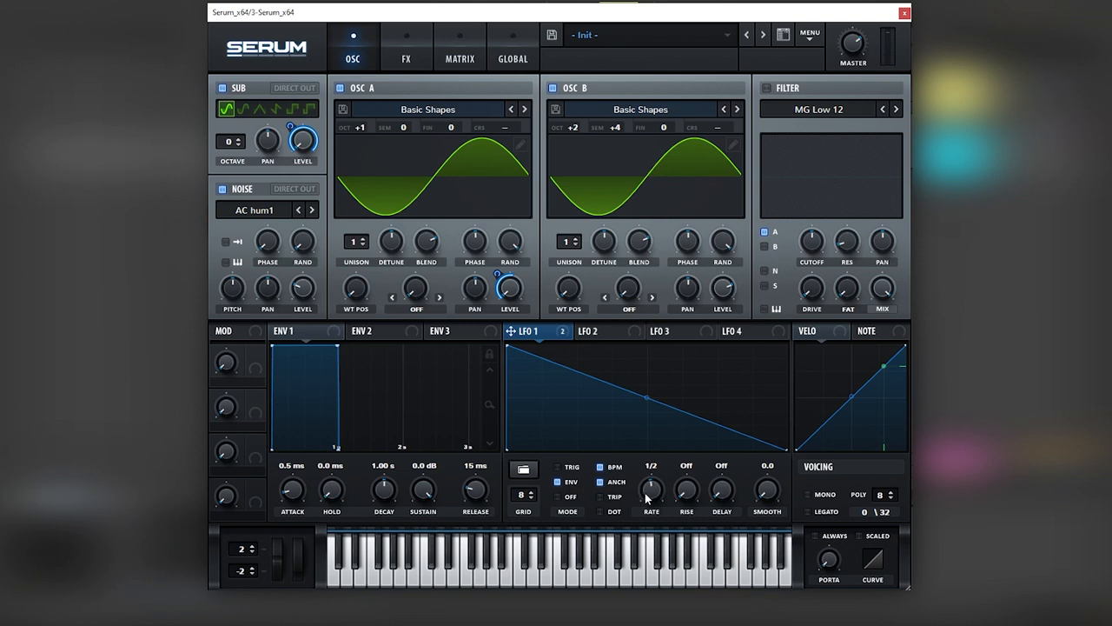
Reshape LFO 1 into a falling ramp with a bent curve, modulating OSC A level at 1/2 rate.
{"action": "left_click_drag", "start_coordinate": [646, 398], "coordinate": [713, 386]}
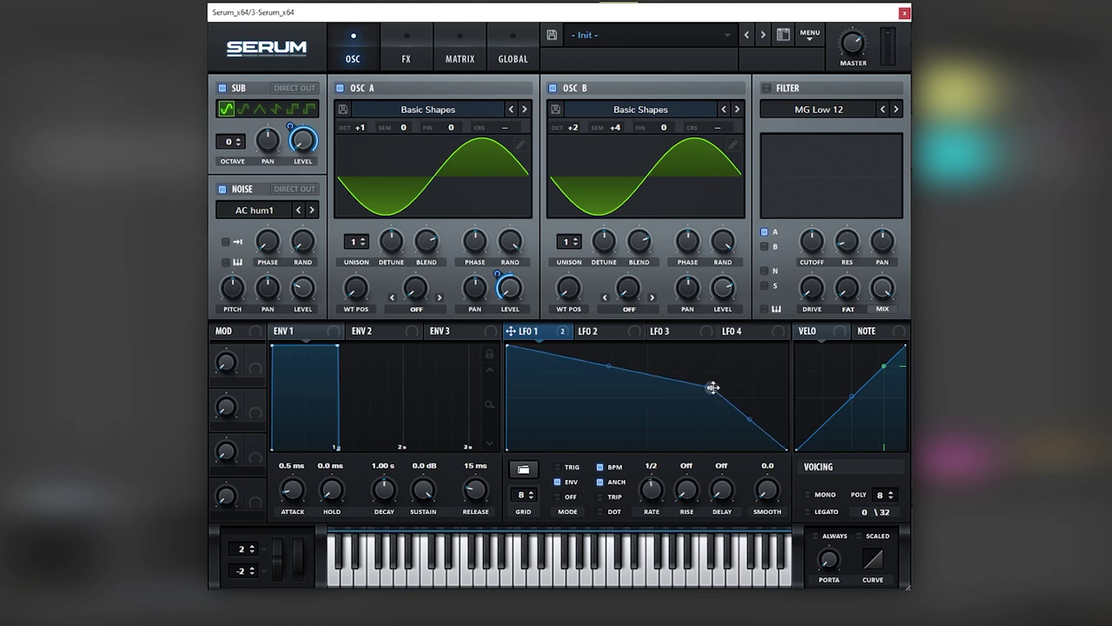
{"action": "left_click_drag", "start_coordinate": [713, 386], "coordinate": [782, 403]}
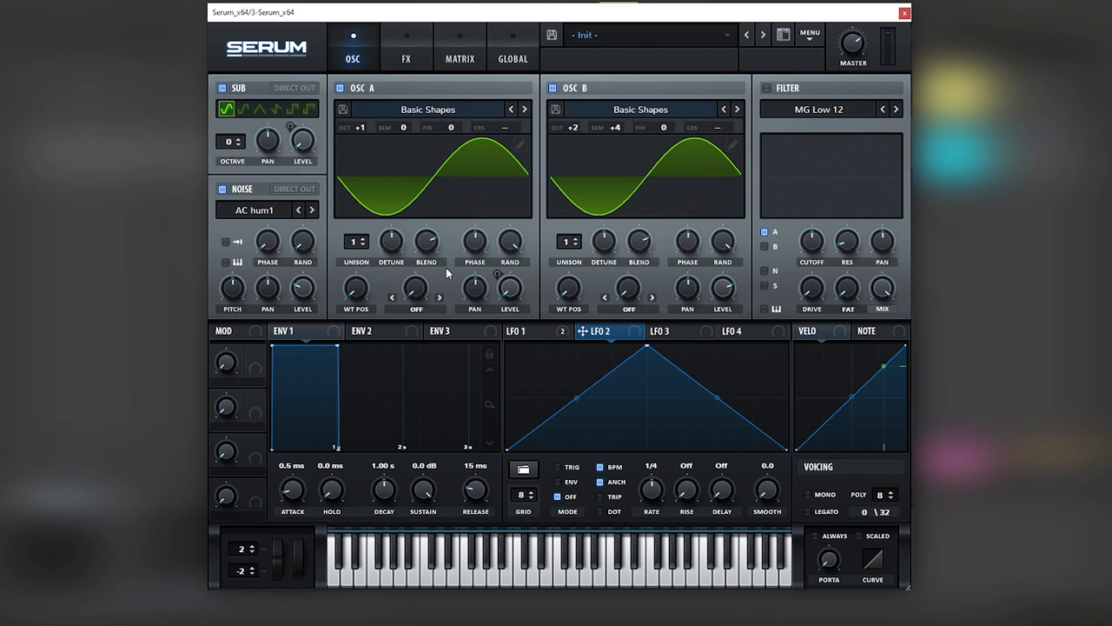
{"action": "mouse_move", "coordinate": [612, 345]}
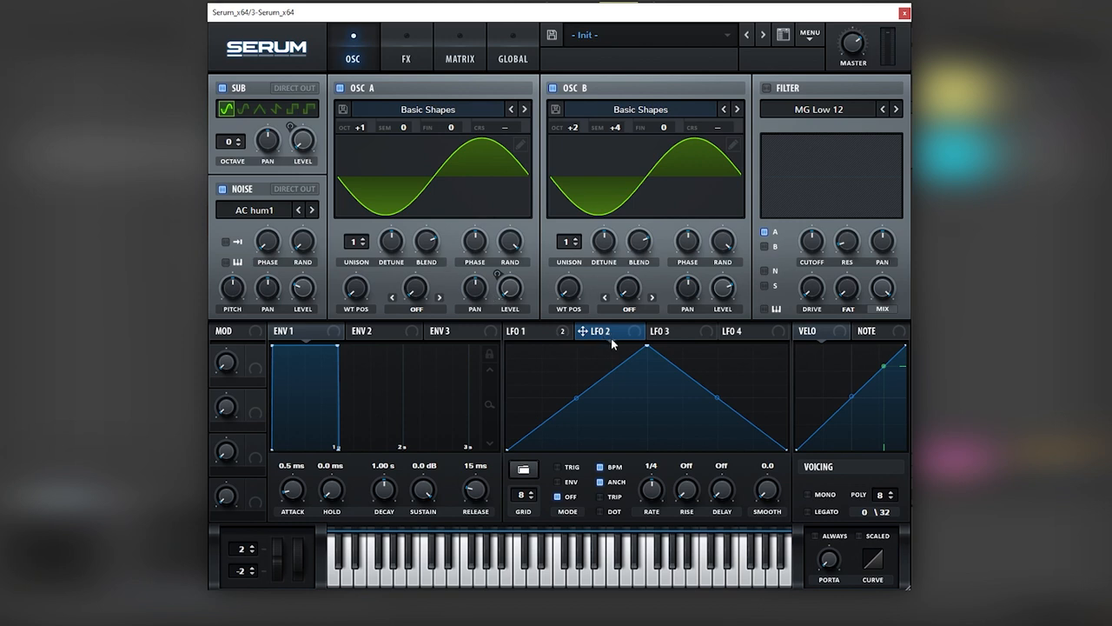
{"action": "mouse_move", "coordinate": [713, 311]}
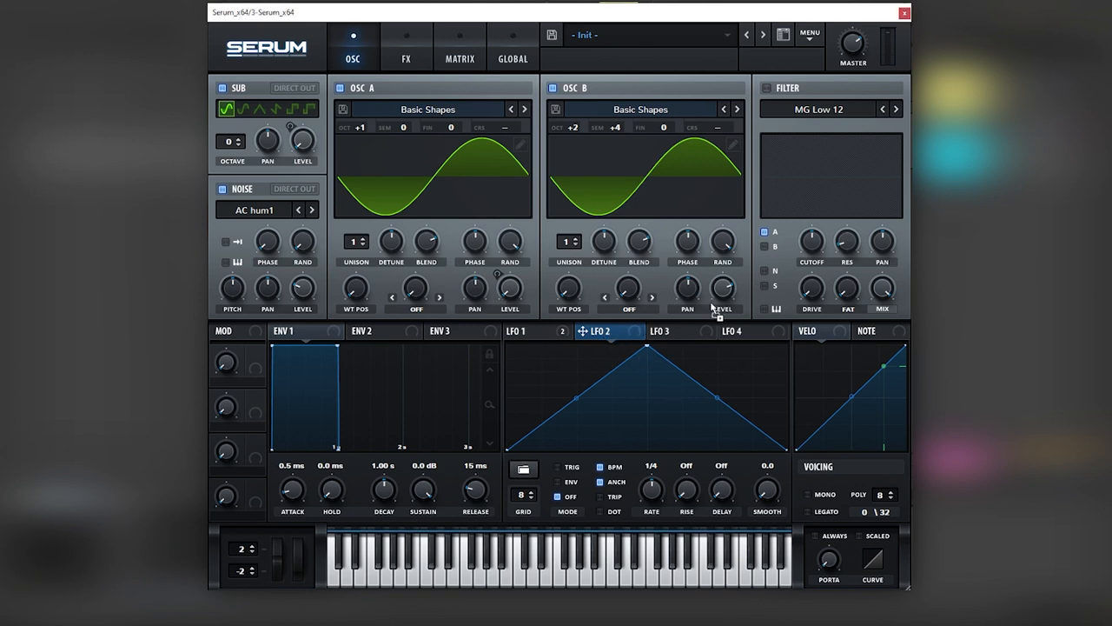
Route LFO 2 to OSC B level and redraw it as a slowly rising curved shape at 1/2 rate.
{"action": "left_click", "coordinate": [723, 292]}
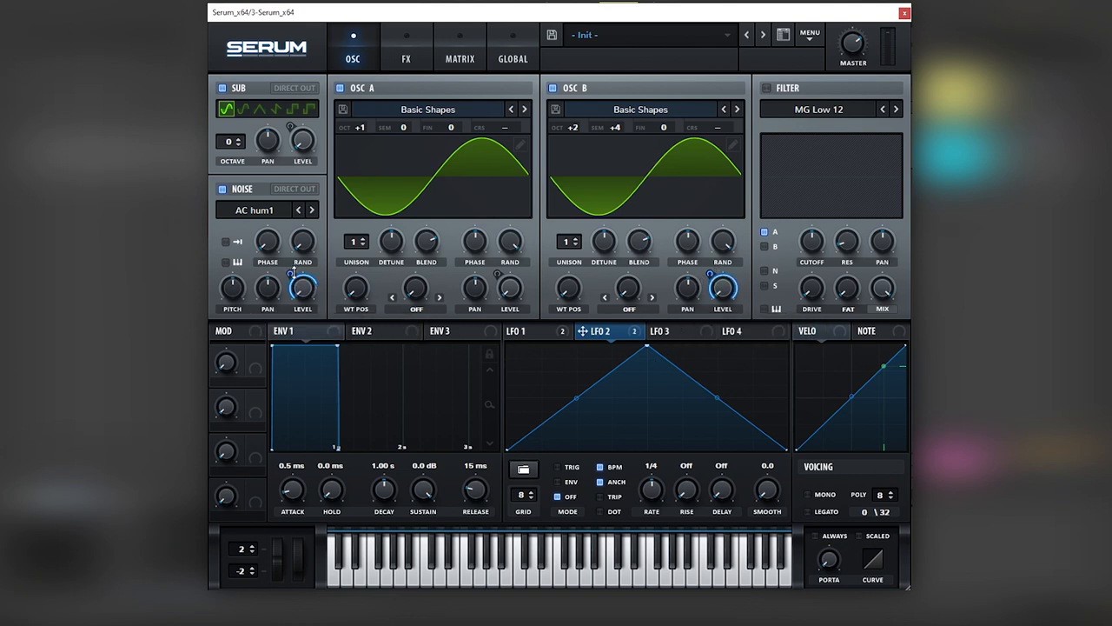
{"action": "mouse_move", "coordinate": [730, 427]}
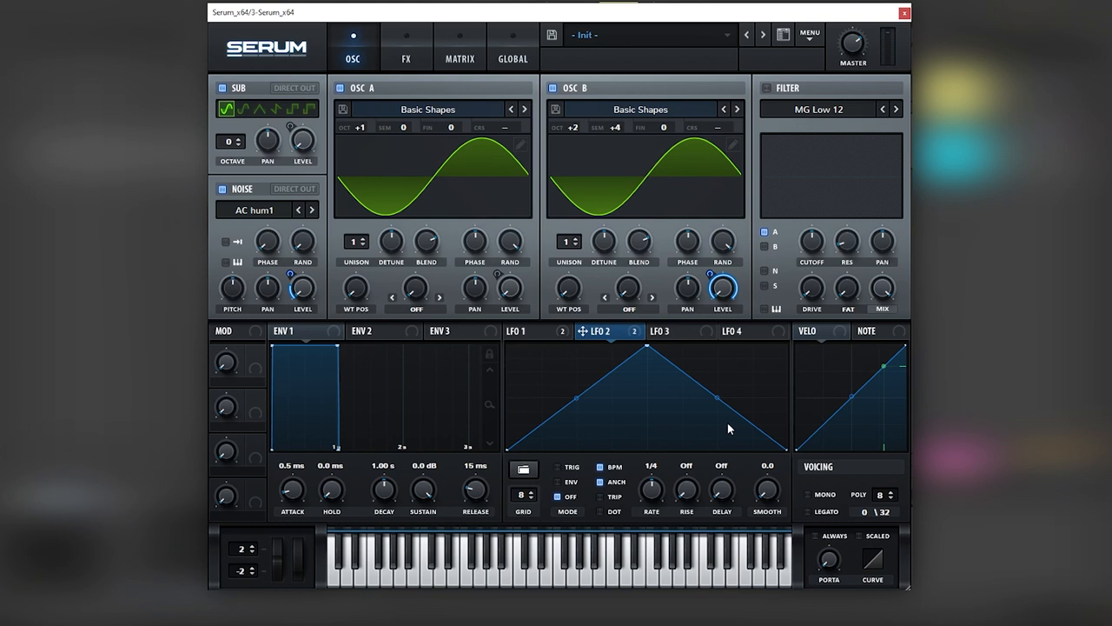
{"action": "mouse_move", "coordinate": [650, 360]}
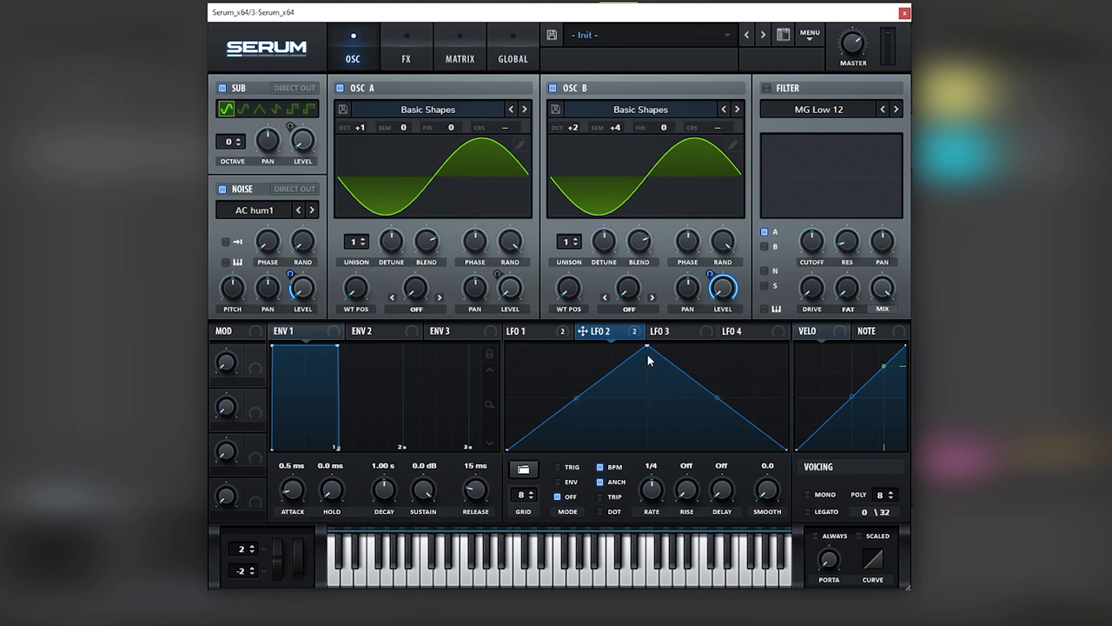
{"action": "mouse_move", "coordinate": [650, 355]}
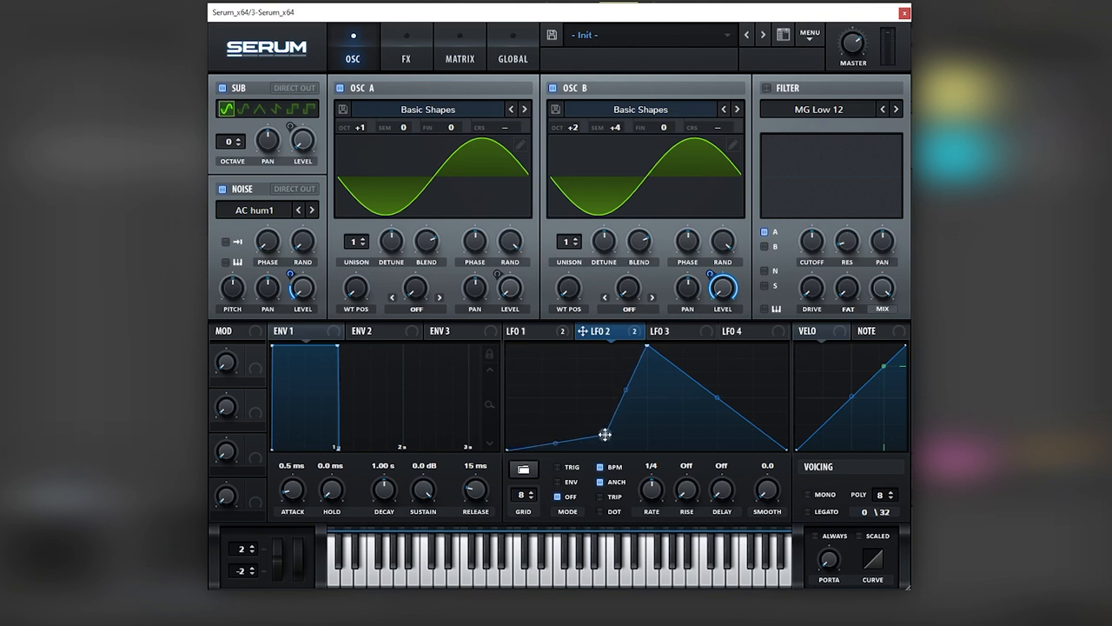
{"action": "left_click_drag", "start_coordinate": [605, 434], "coordinate": [646, 351]}
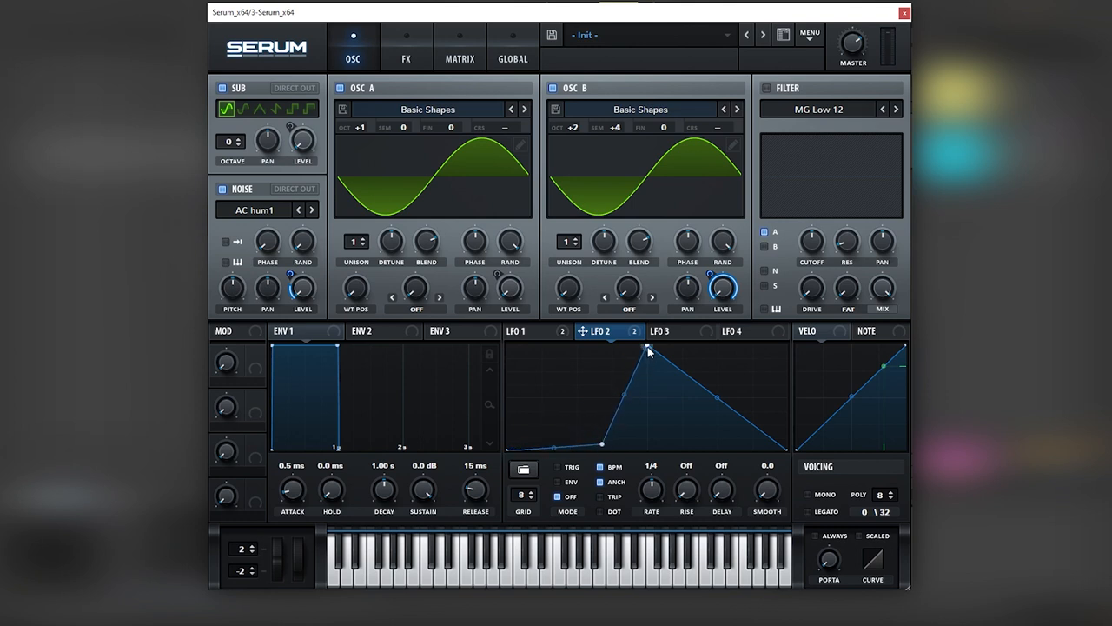
{"action": "left_click_drag", "start_coordinate": [649, 352], "coordinate": [650, 393]}
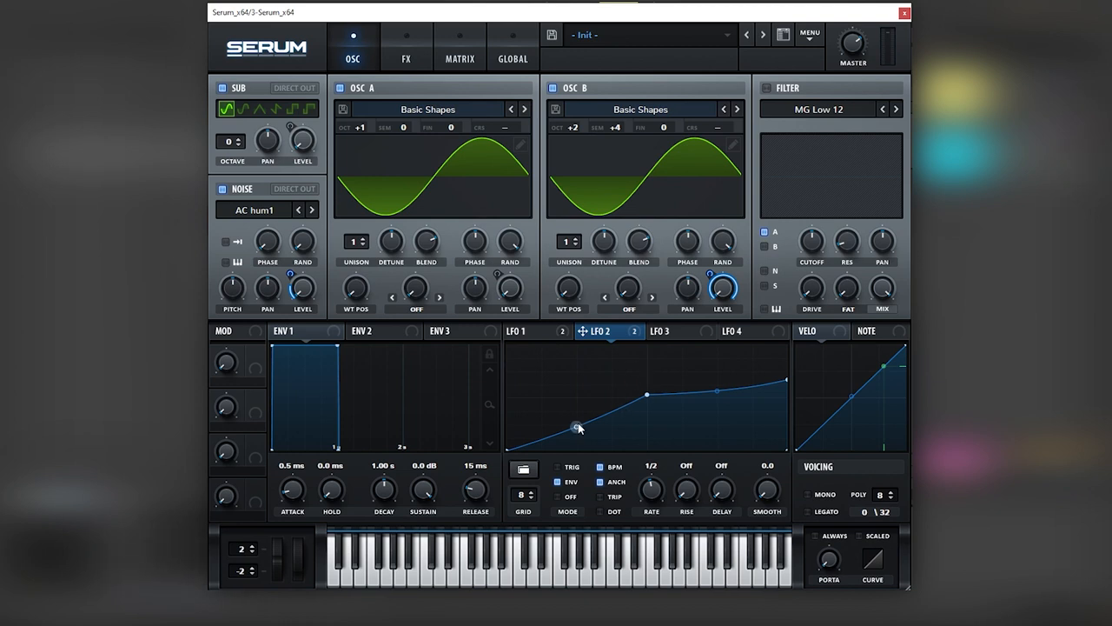
{"action": "left_click_drag", "start_coordinate": [577, 426], "coordinate": [646, 393]}
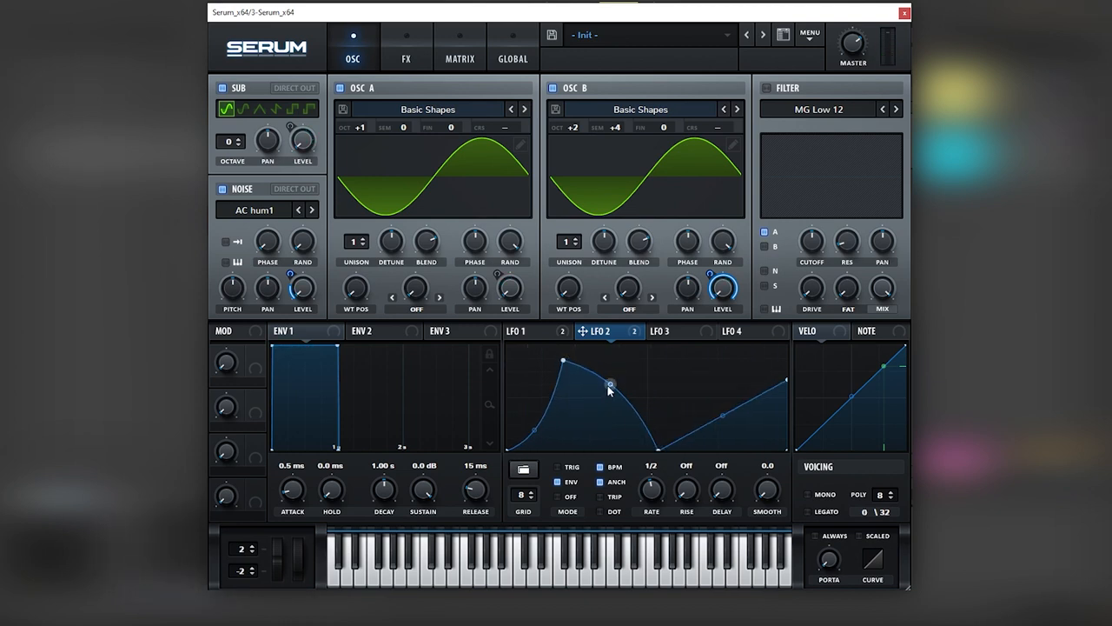
{"action": "left_click_drag", "start_coordinate": [608, 384], "coordinate": [608, 443]}
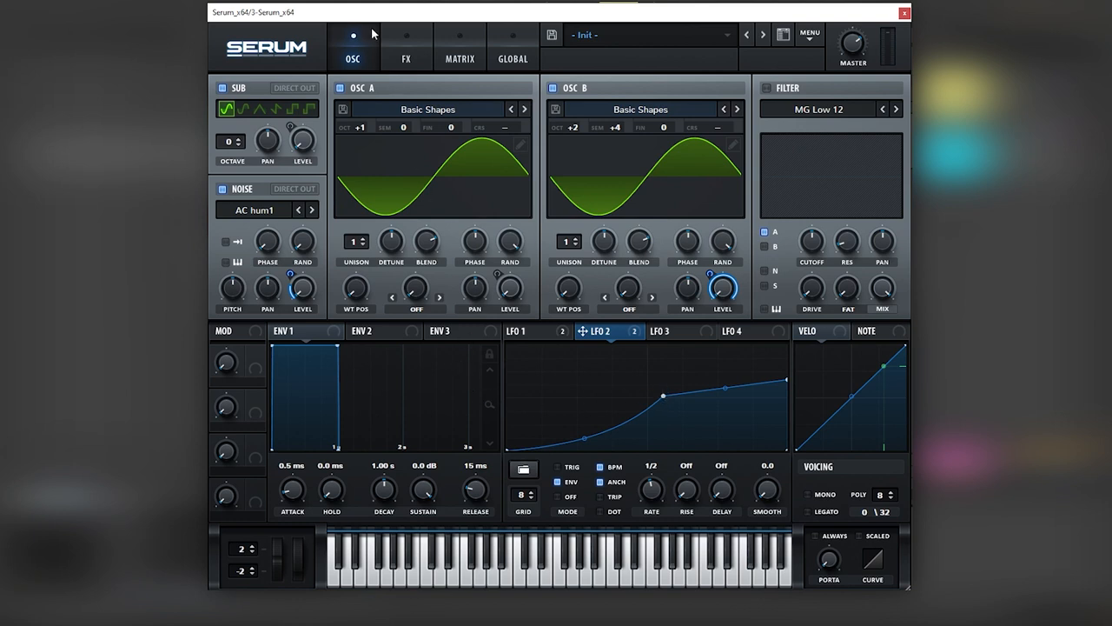
{"action": "mouse_move", "coordinate": [473, 504]}
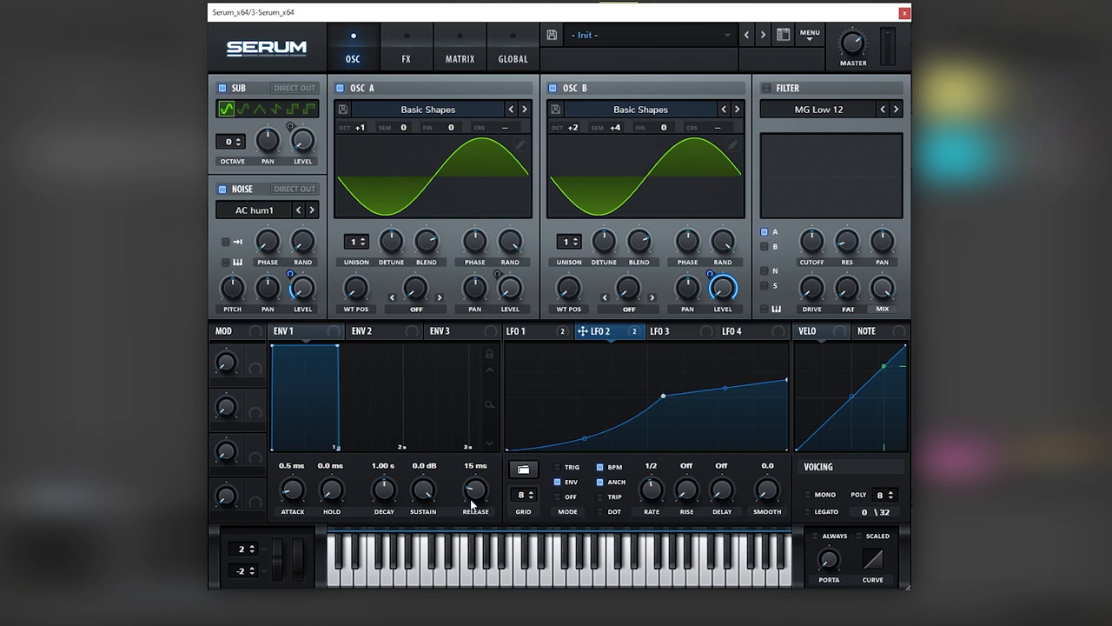
Give ENV 1 a 13 ms attack and 160 ms release.
{"action": "left_click_drag", "start_coordinate": [474, 490], "coordinate": [474, 473]}
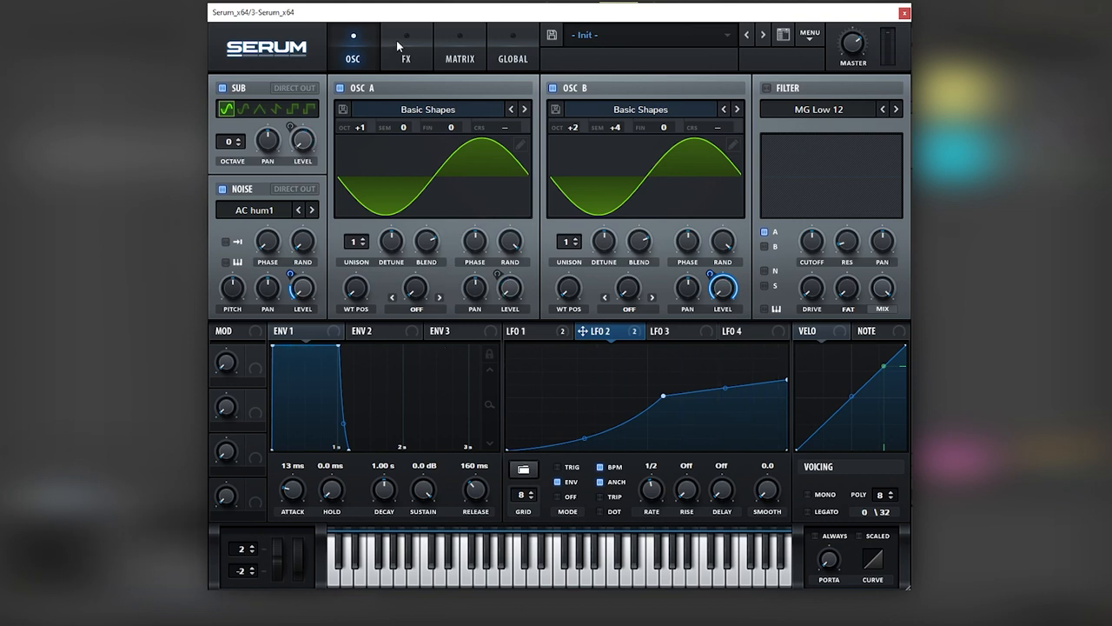
{"action": "left_click", "coordinate": [407, 49]}
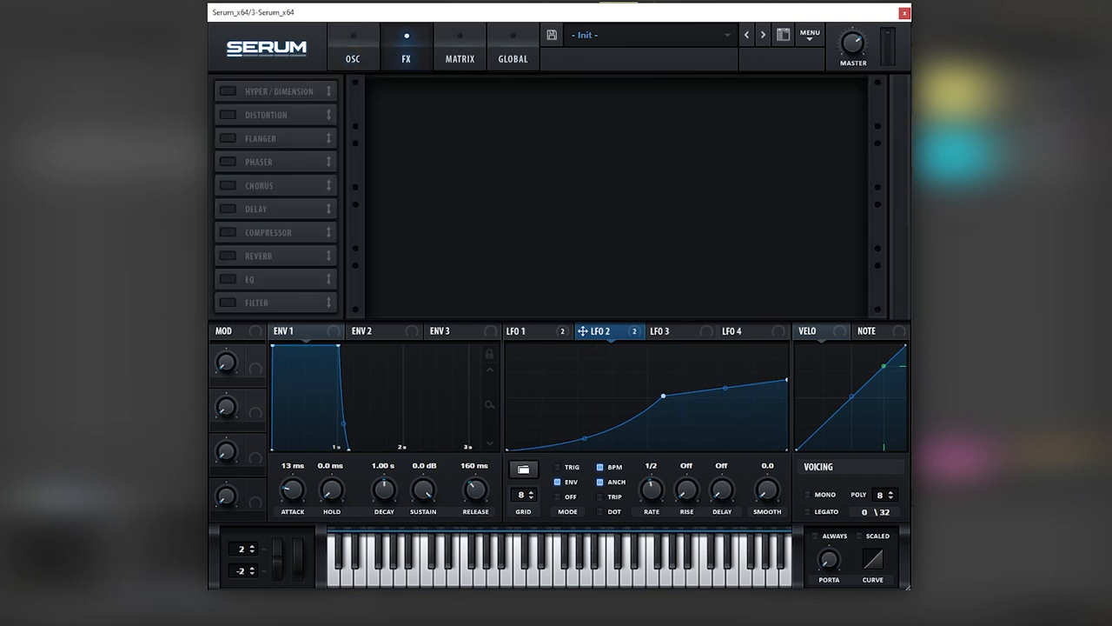
Add a Tube distortion with LFO 2 driving its Drive to about 64, followed by Hyper/Dimension.
{"action": "left_click", "coordinate": [228, 91]}
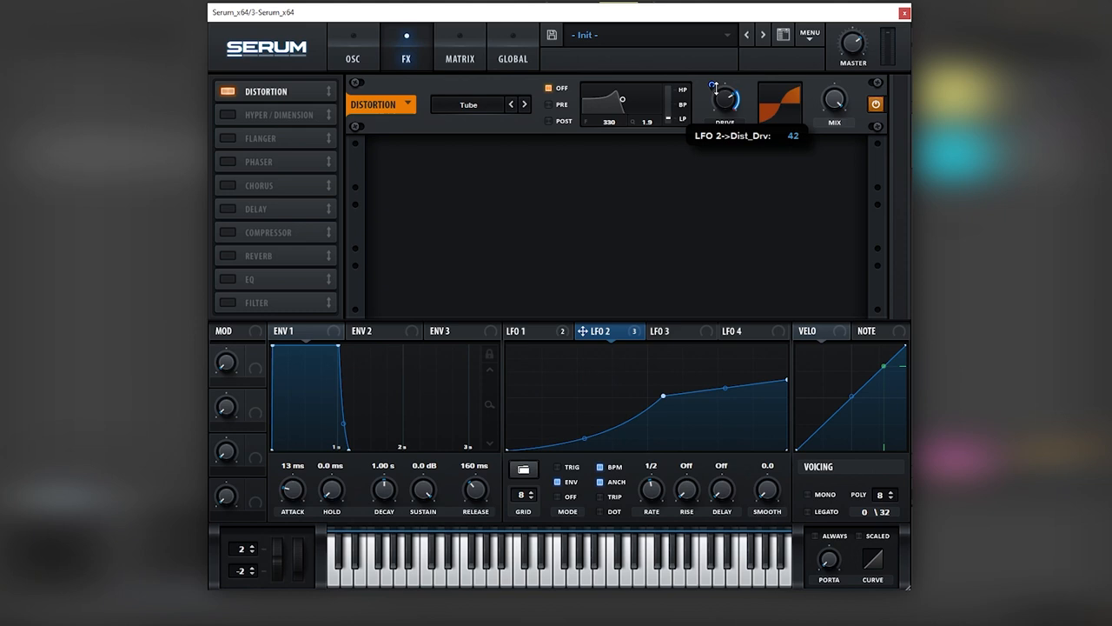
{"action": "left_click_drag", "start_coordinate": [723, 102], "coordinate": [723, 111]}
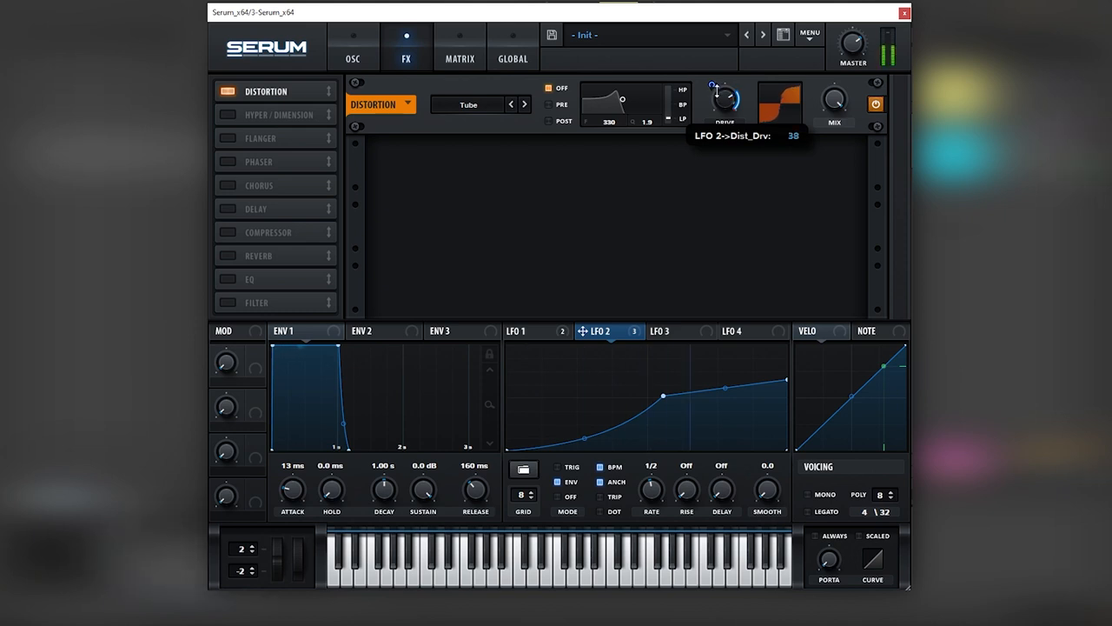
{"action": "left_click_drag", "start_coordinate": [723, 100], "coordinate": [722, 78]}
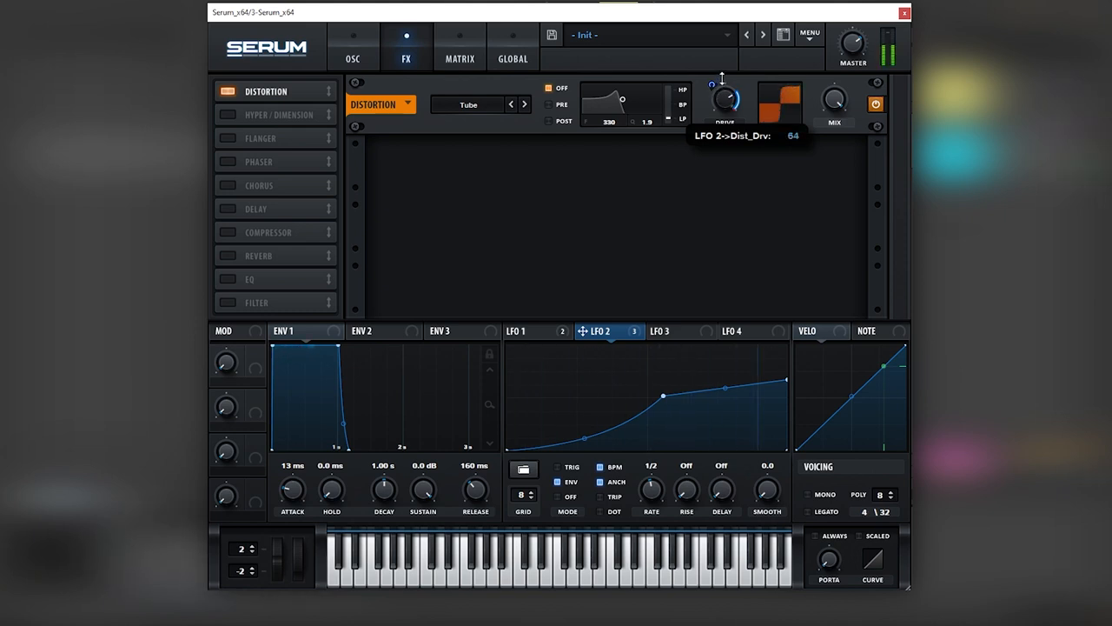
{"action": "left_click_drag", "start_coordinate": [723, 96], "coordinate": [723, 108]}
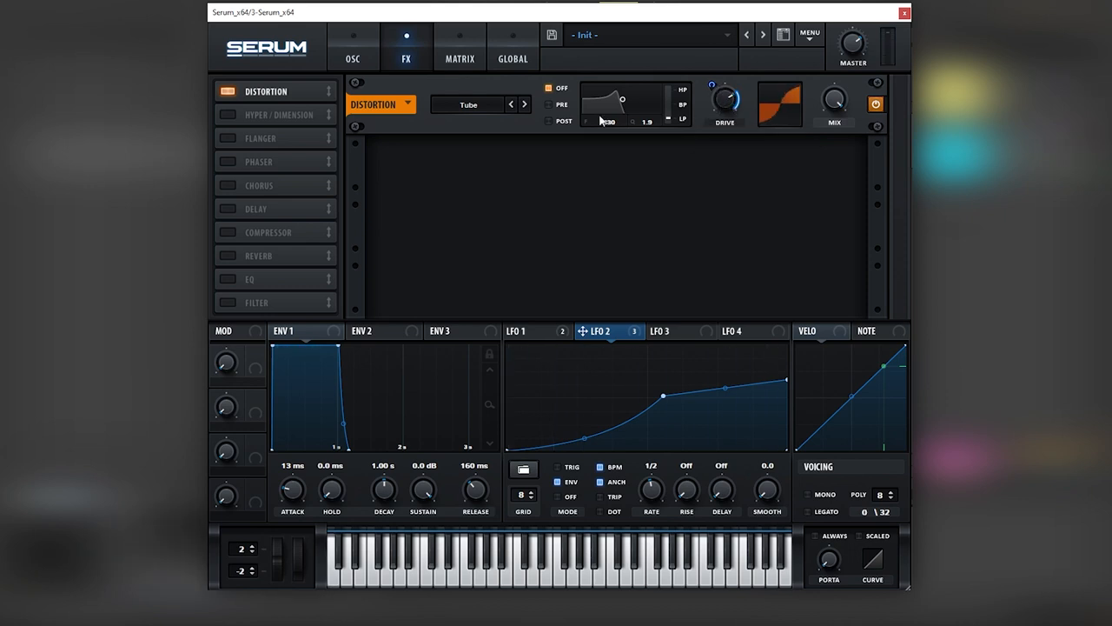
{"action": "left_click", "coordinate": [227, 115]}
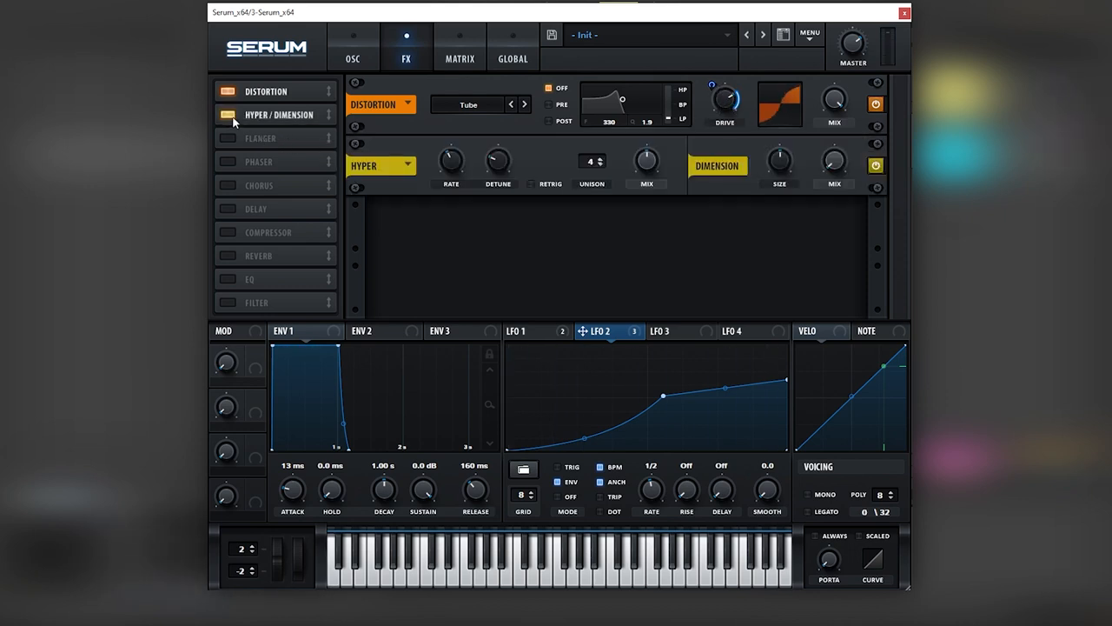
{"action": "mouse_move", "coordinate": [229, 135]}
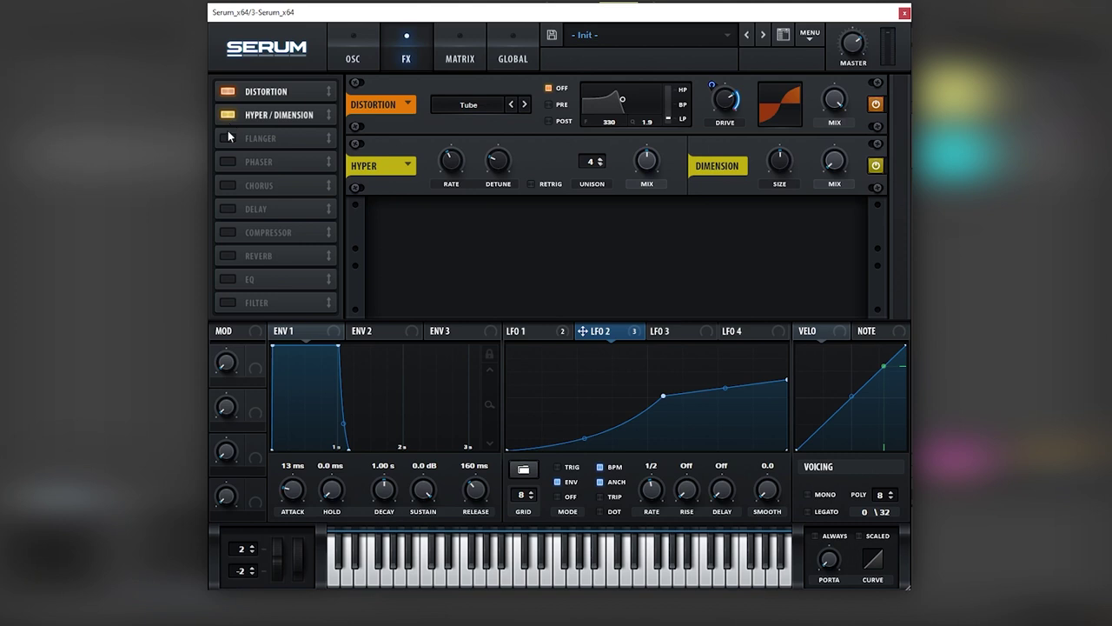
{"action": "mouse_move", "coordinate": [646, 164]}
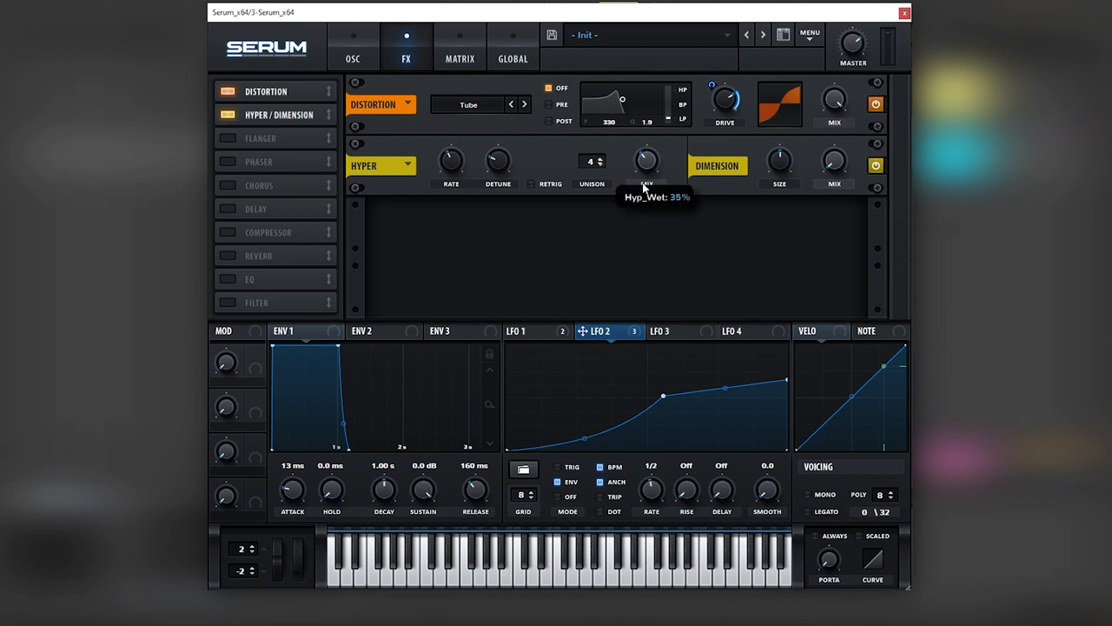
Set the Hyper wet mix and return to the oscillator page with Chorus and Multiband Compressor added.
{"action": "left_click", "coordinate": [227, 184]}
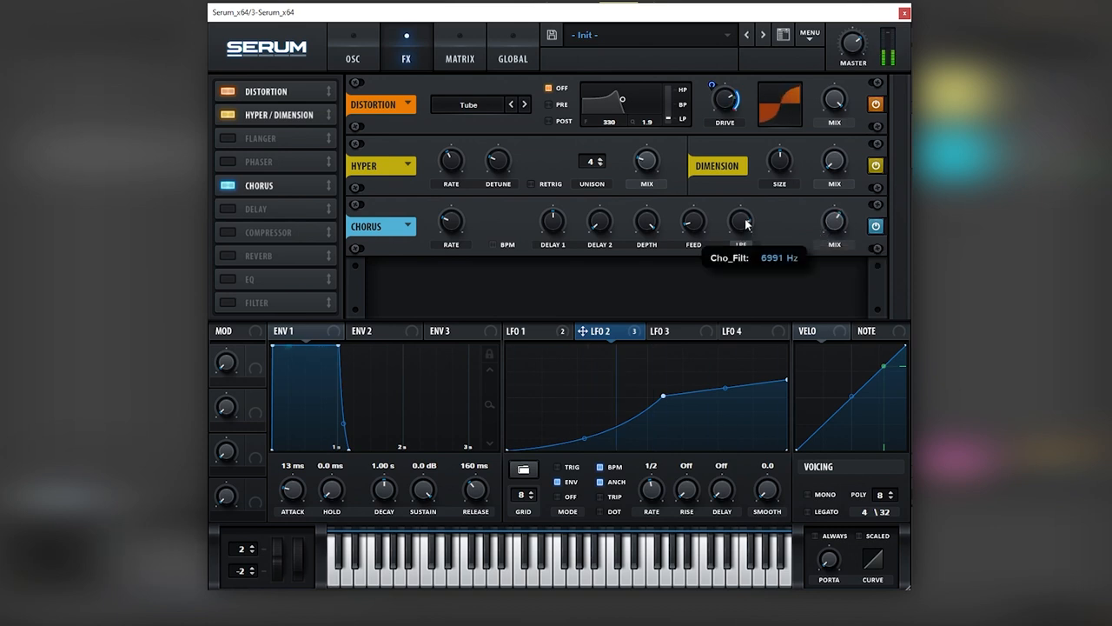
{"action": "mouse_move", "coordinate": [387, 257]}
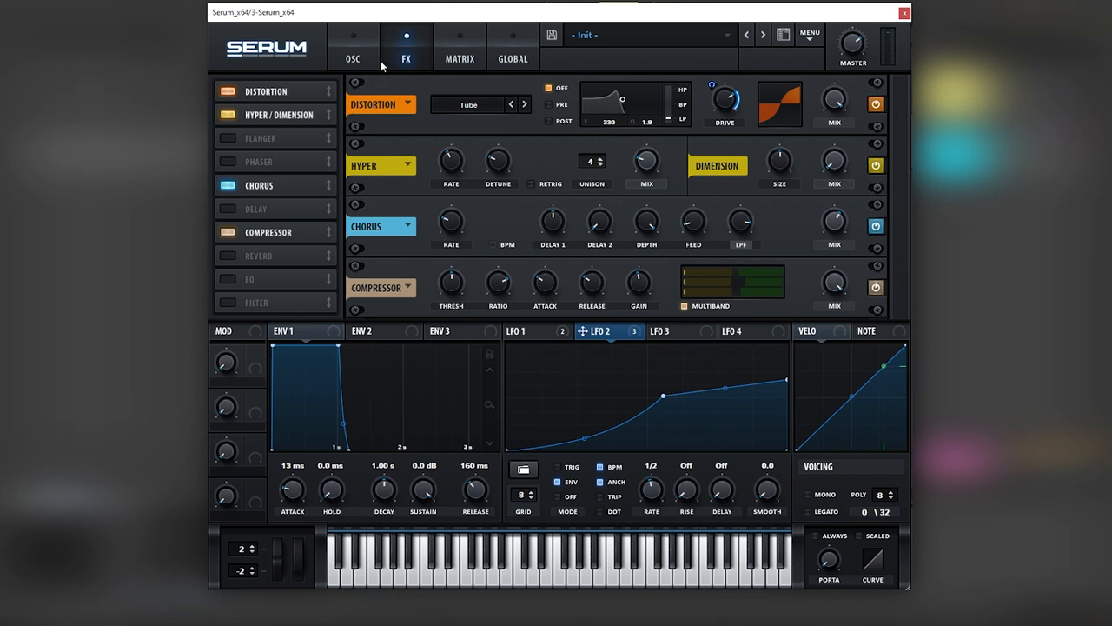
{"action": "left_click", "coordinate": [351, 59]}
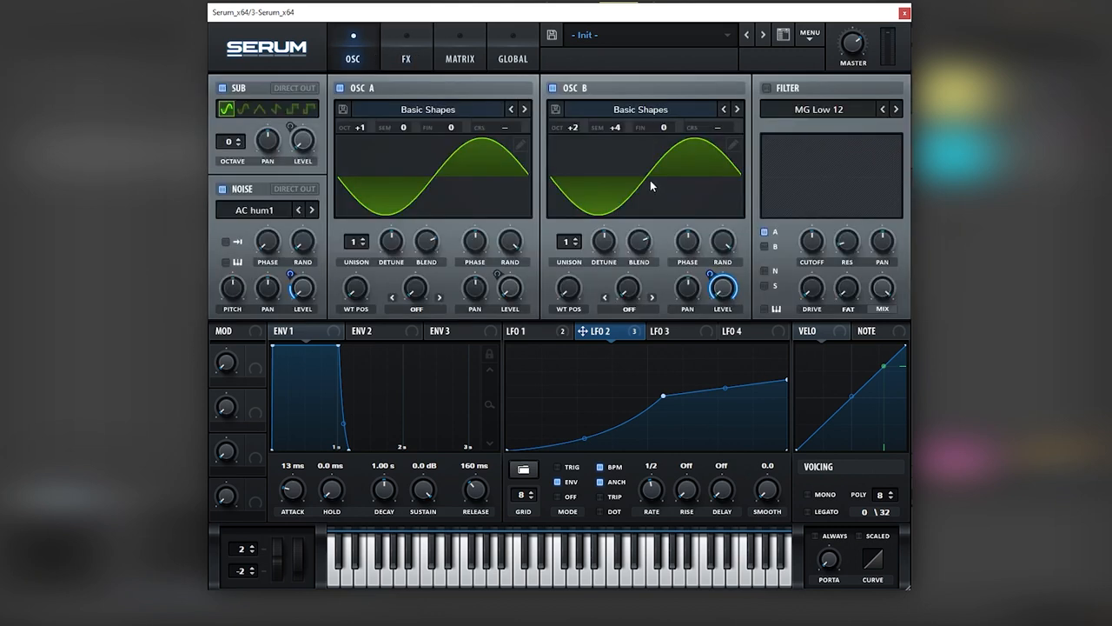
{"action": "mouse_move", "coordinate": [622, 174]}
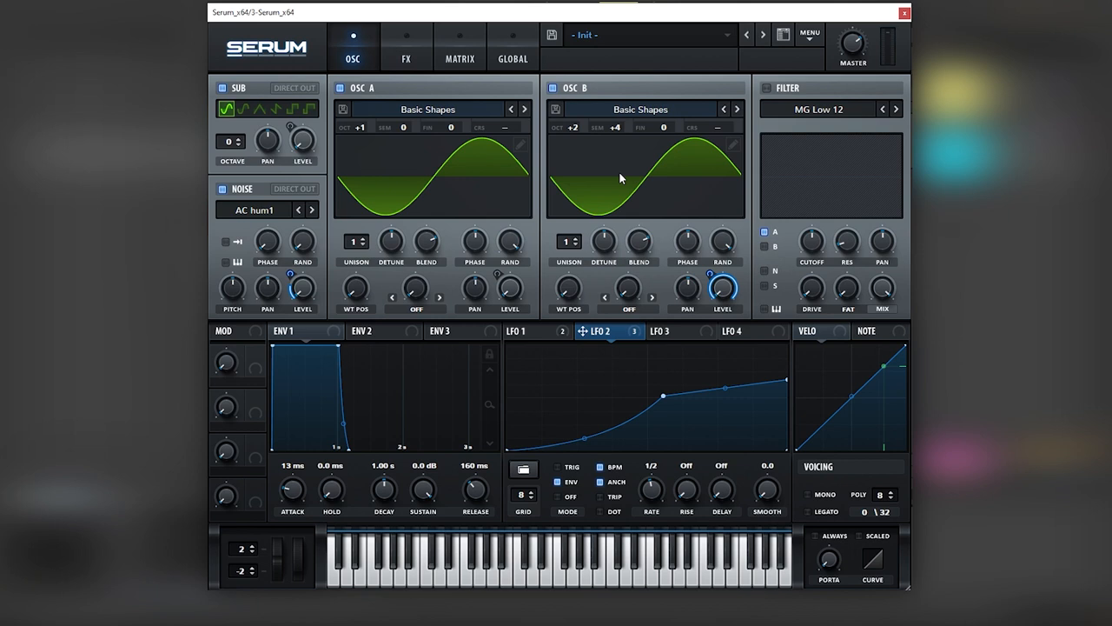
{"action": "mouse_move", "coordinate": [632, 198]}
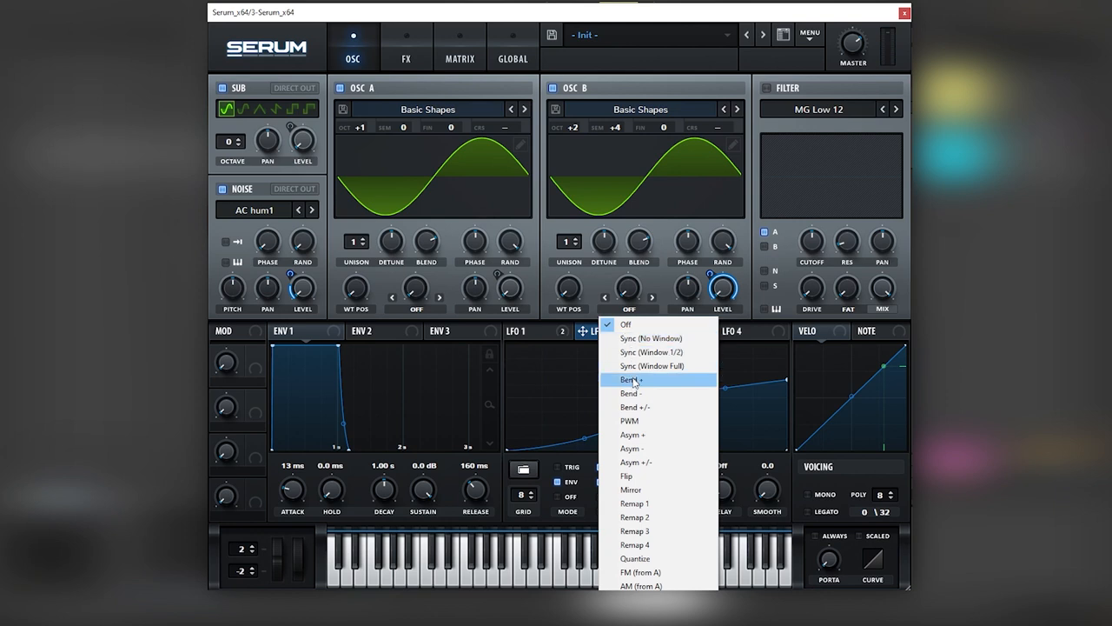
Set OSC B warp mode to Bend+ and reshape LFO 2 into a sharp decaying peak.
{"action": "left_click", "coordinate": [631, 379]}
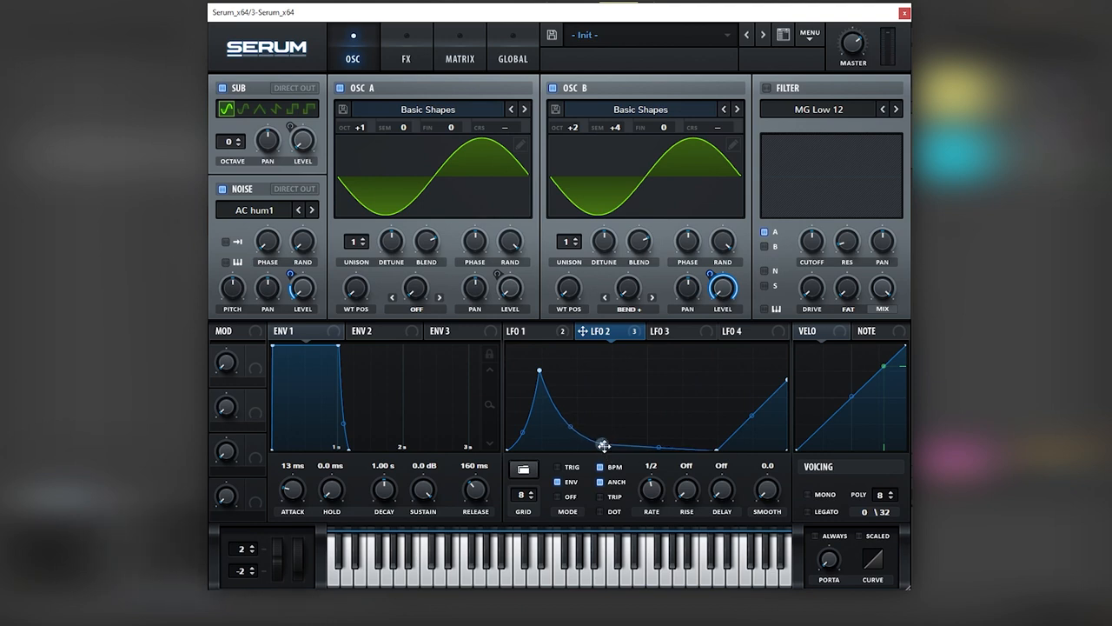
{"action": "left_click_drag", "start_coordinate": [605, 445], "coordinate": [734, 426]}
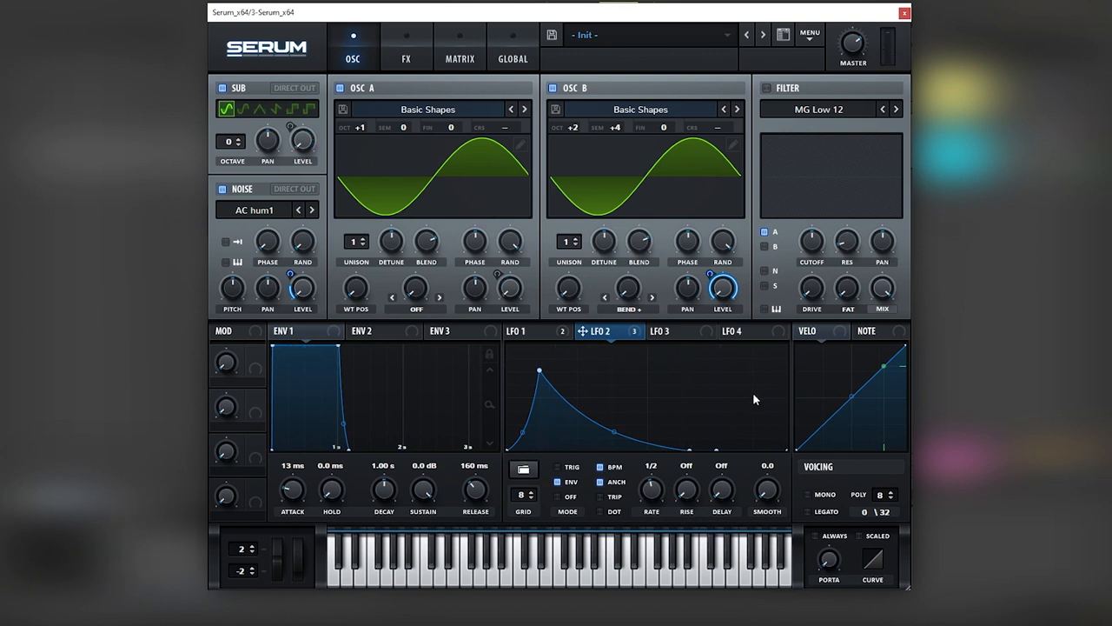
Remove all modulators from OSC B volume and route LFO 2 to OSC A's FM (from B) amount.
{"action": "right_click", "coordinate": [723, 289]}
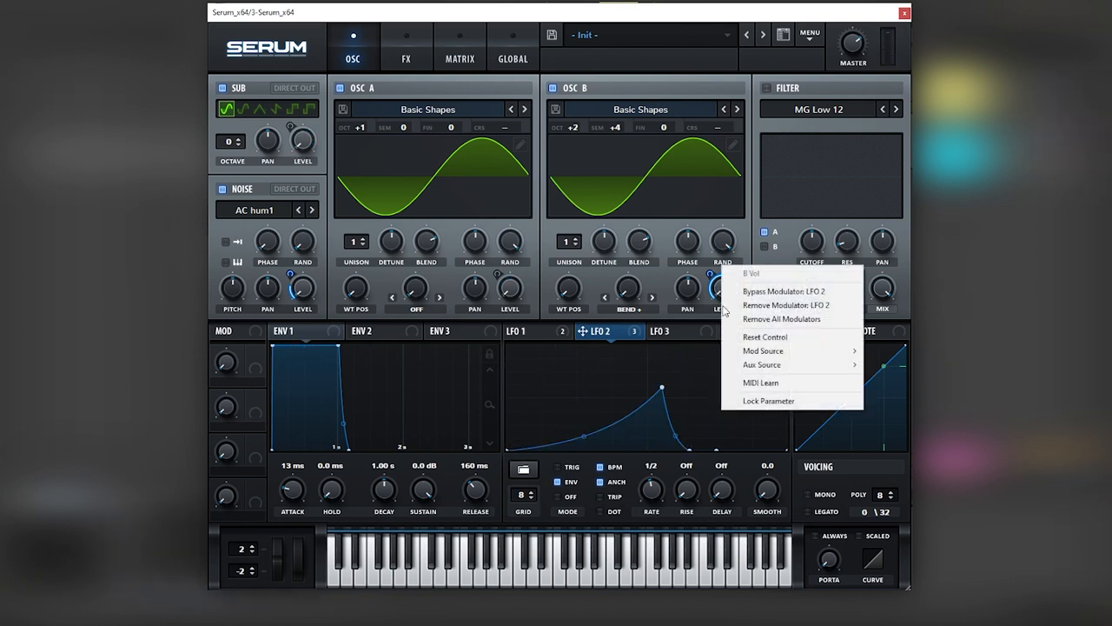
{"action": "mouse_move", "coordinate": [758, 325]}
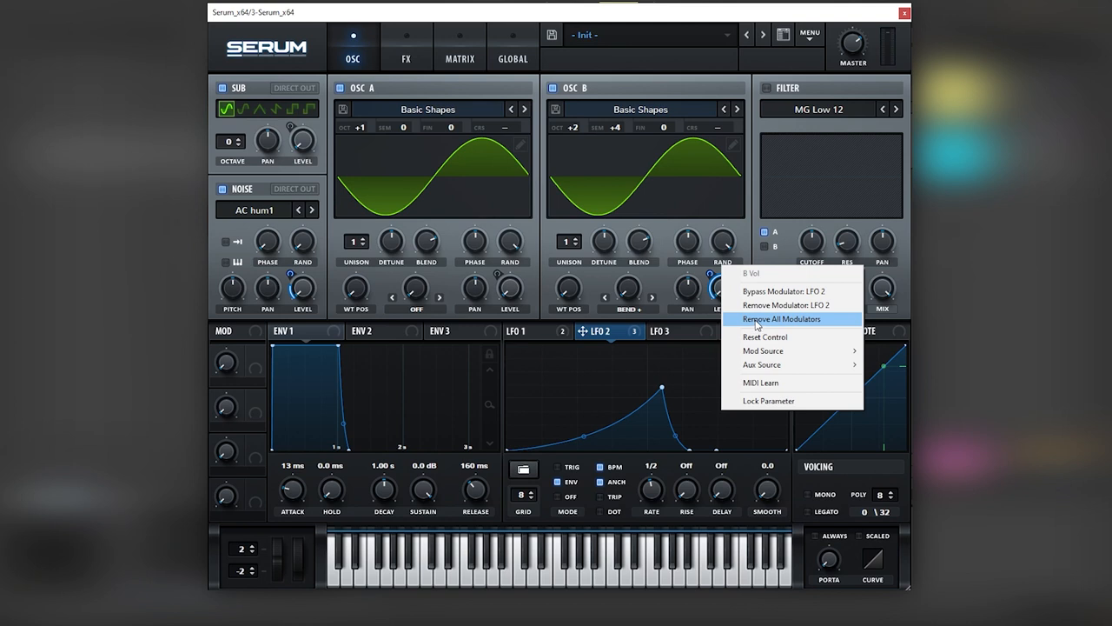
{"action": "left_click", "coordinate": [415, 309]}
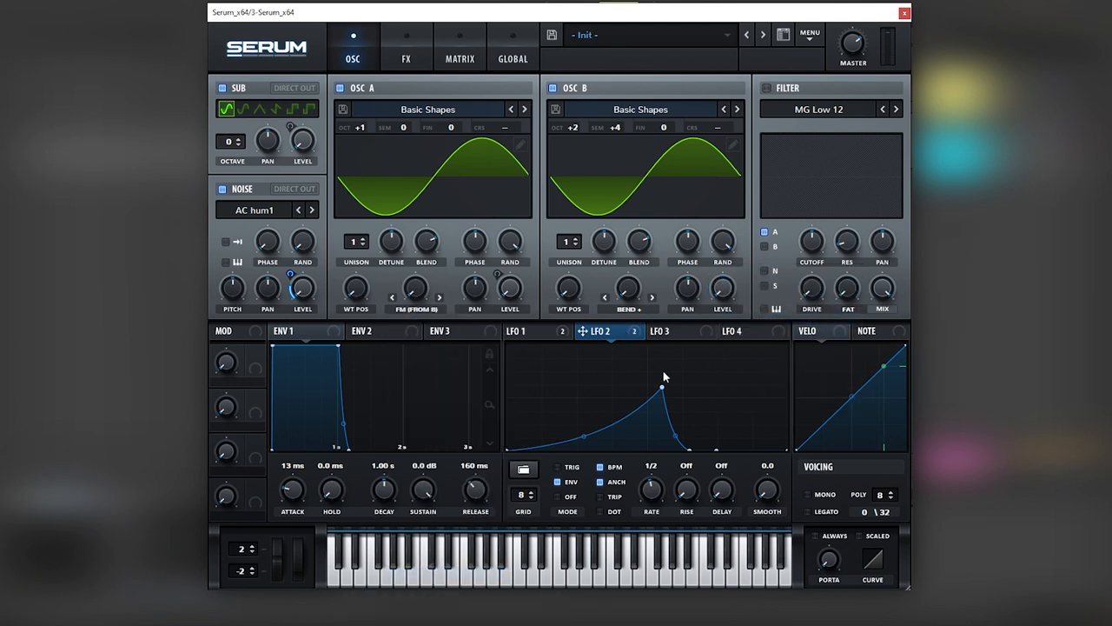
{"action": "left_click_drag", "start_coordinate": [660, 383], "coordinate": [652, 396]}
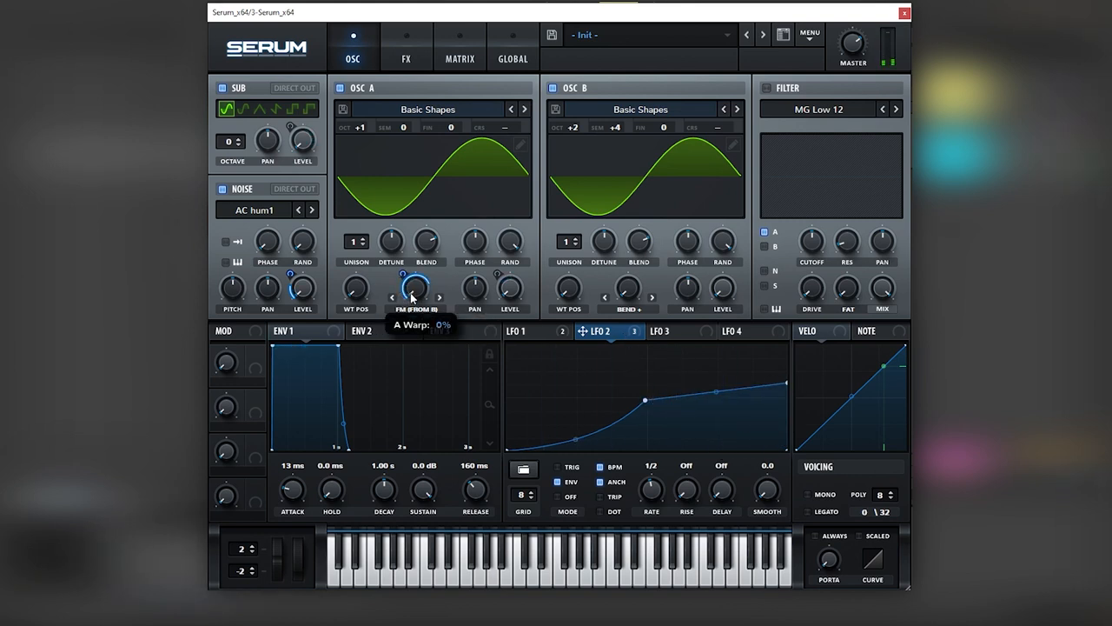
{"action": "left_click_drag", "start_coordinate": [410, 292], "coordinate": [403, 260]}
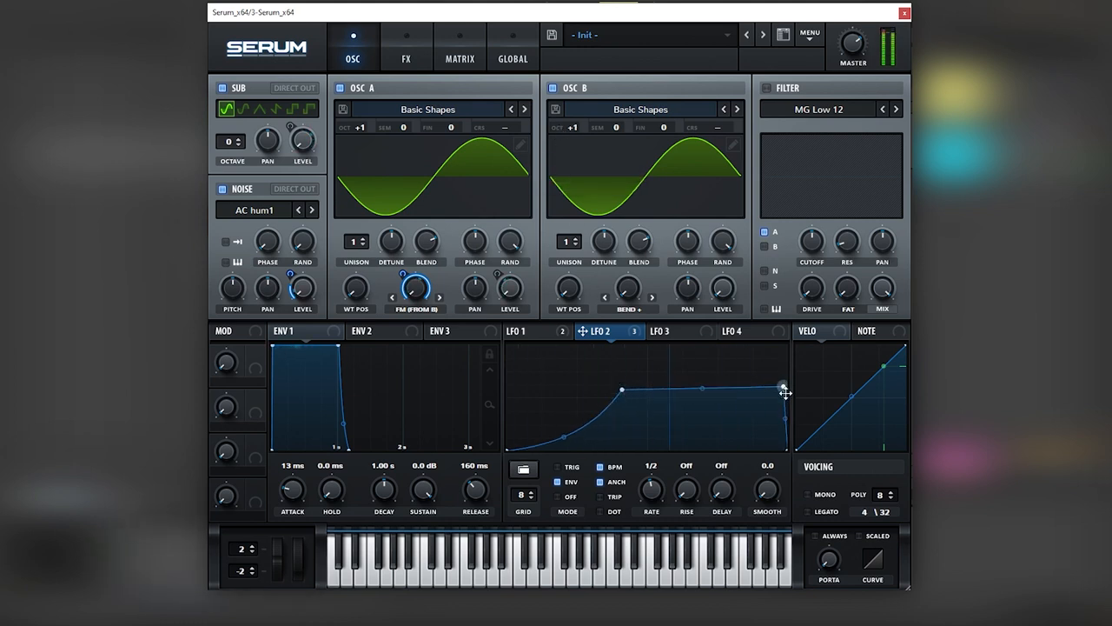
Reshape LFO 2 into a rise that plateaus at the end.
{"action": "left_click_drag", "start_coordinate": [782, 389], "coordinate": [704, 396]}
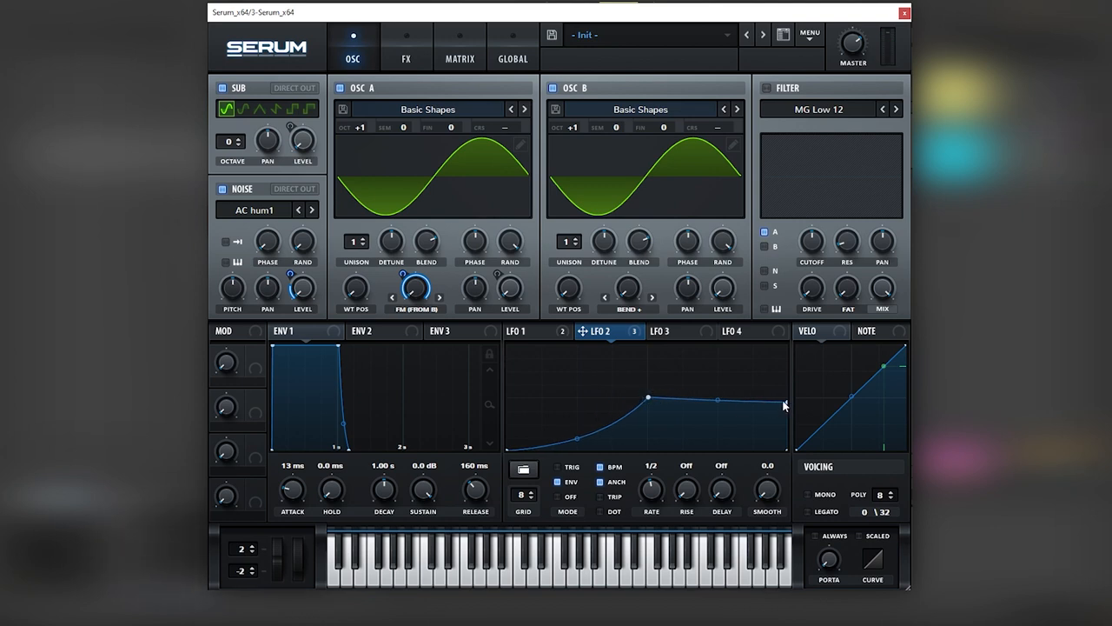
{"action": "left_click_drag", "start_coordinate": [786, 405], "coordinate": [789, 389]}
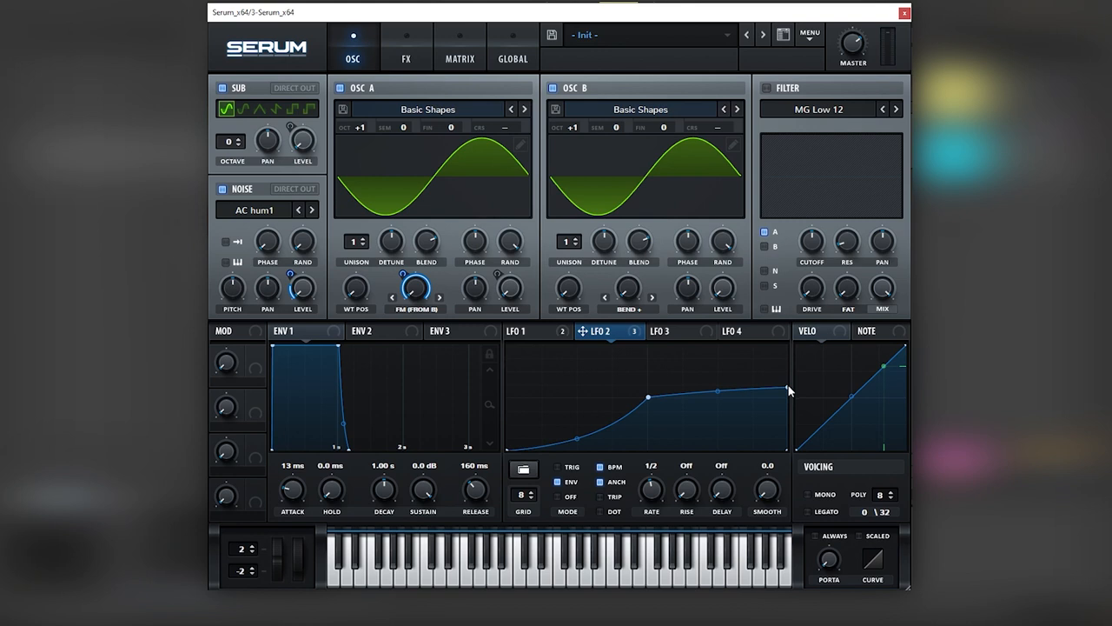
{"action": "mouse_move", "coordinate": [484, 153]}
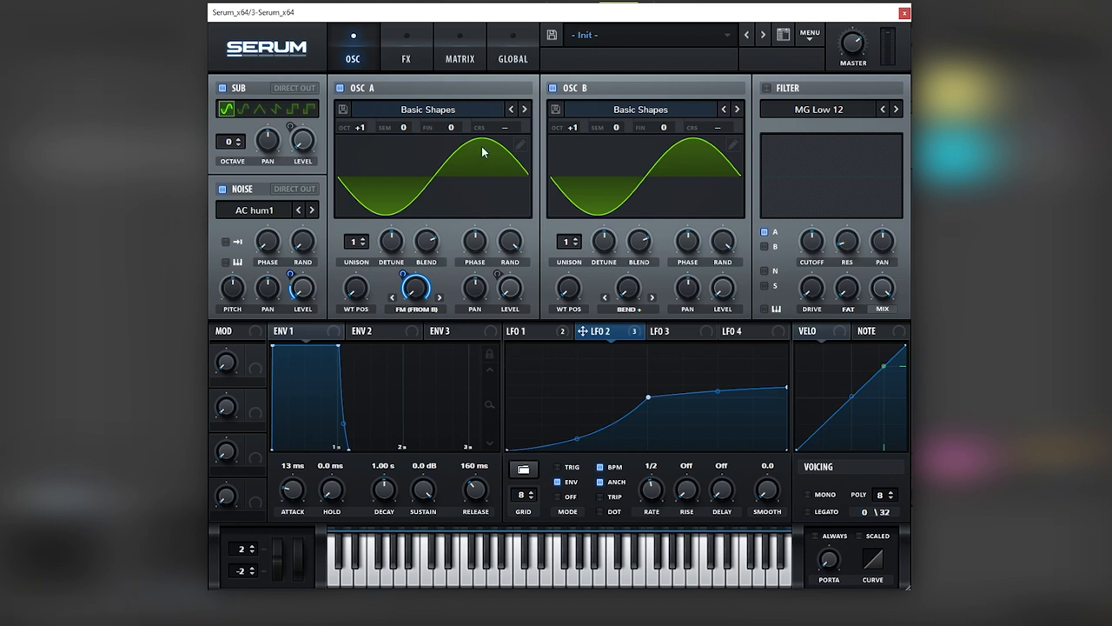
{"action": "mouse_move", "coordinate": [591, 131]}
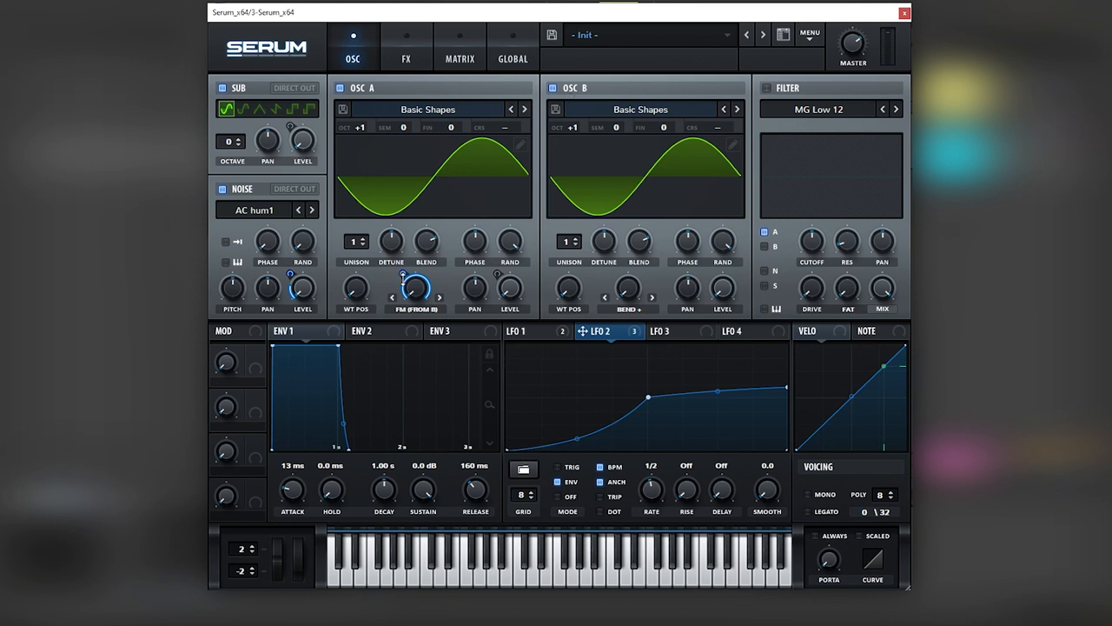
{"action": "left_click", "coordinate": [405, 59]}
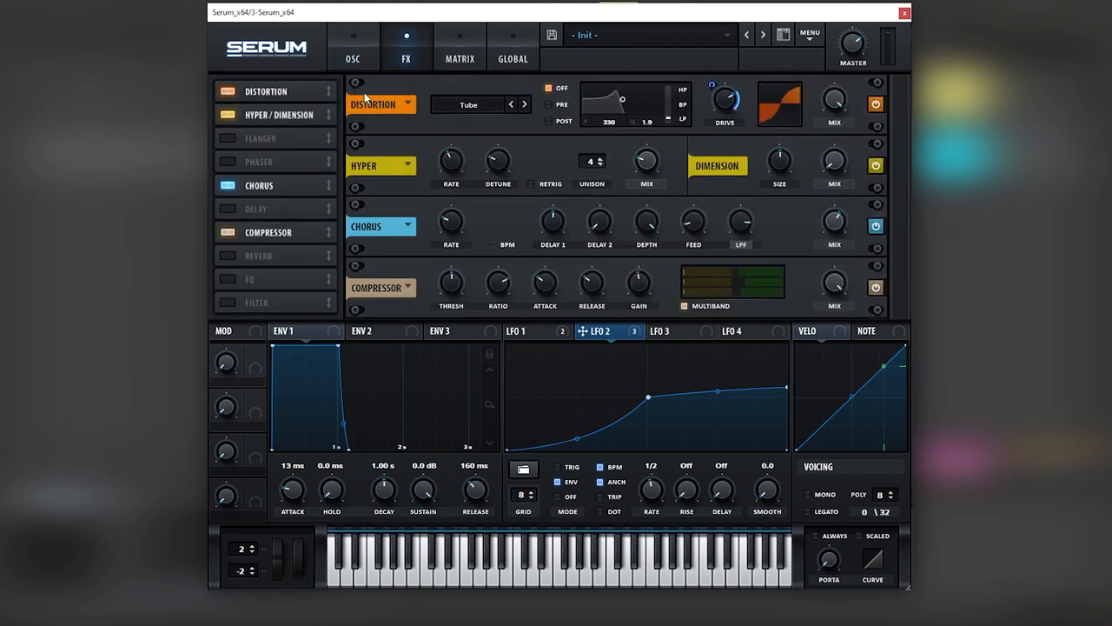
{"action": "mouse_move", "coordinate": [752, 192]}
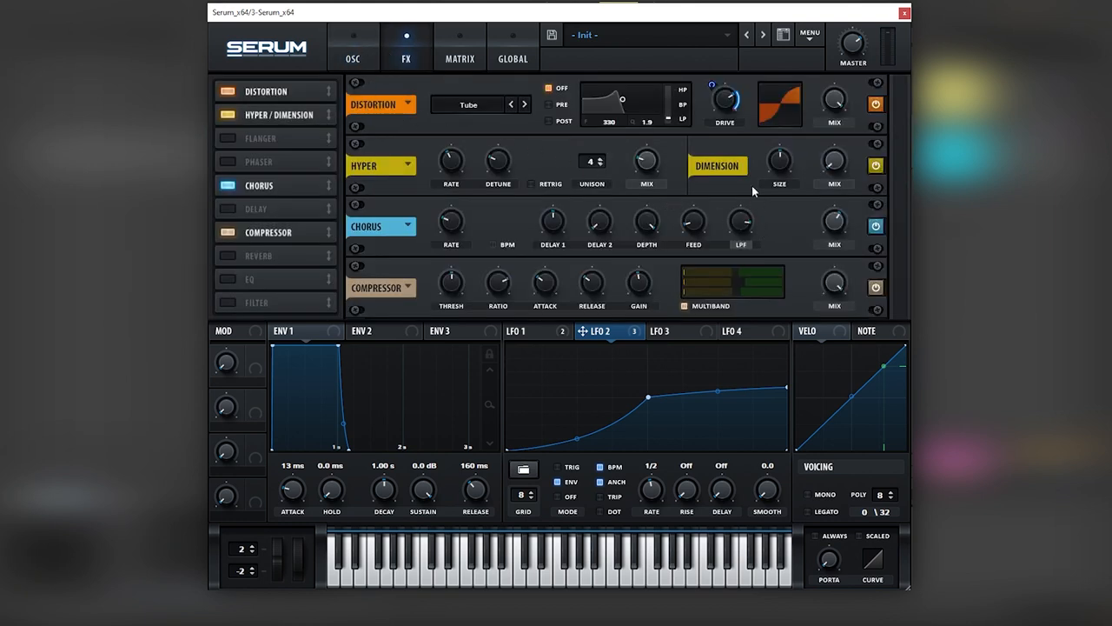
{"action": "mouse_move", "coordinate": [698, 222]}
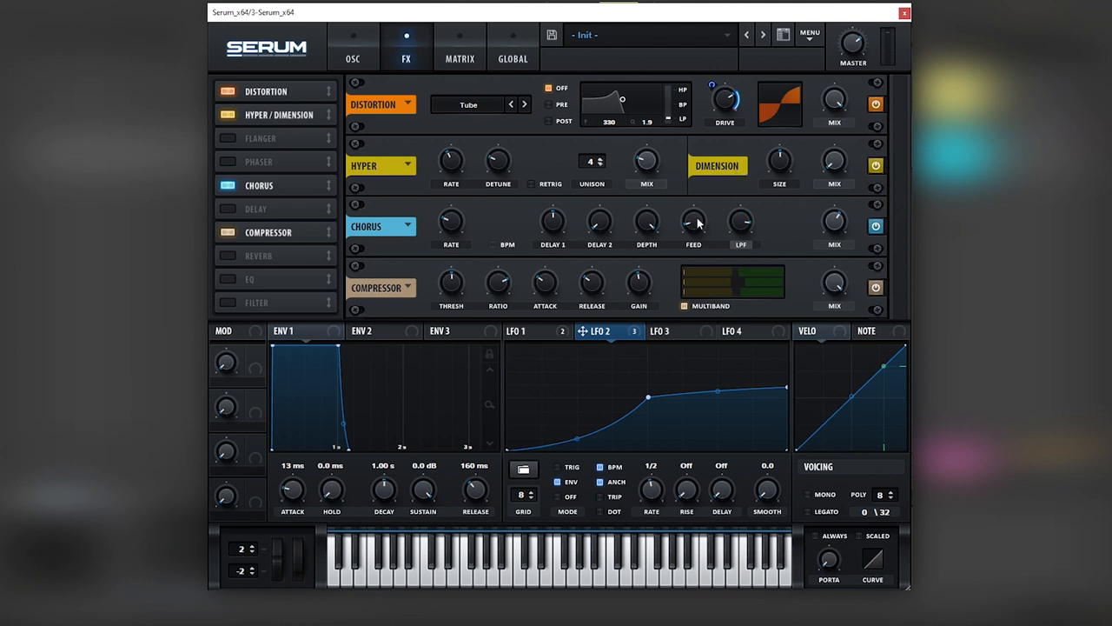
{"action": "mouse_move", "coordinate": [733, 237]}
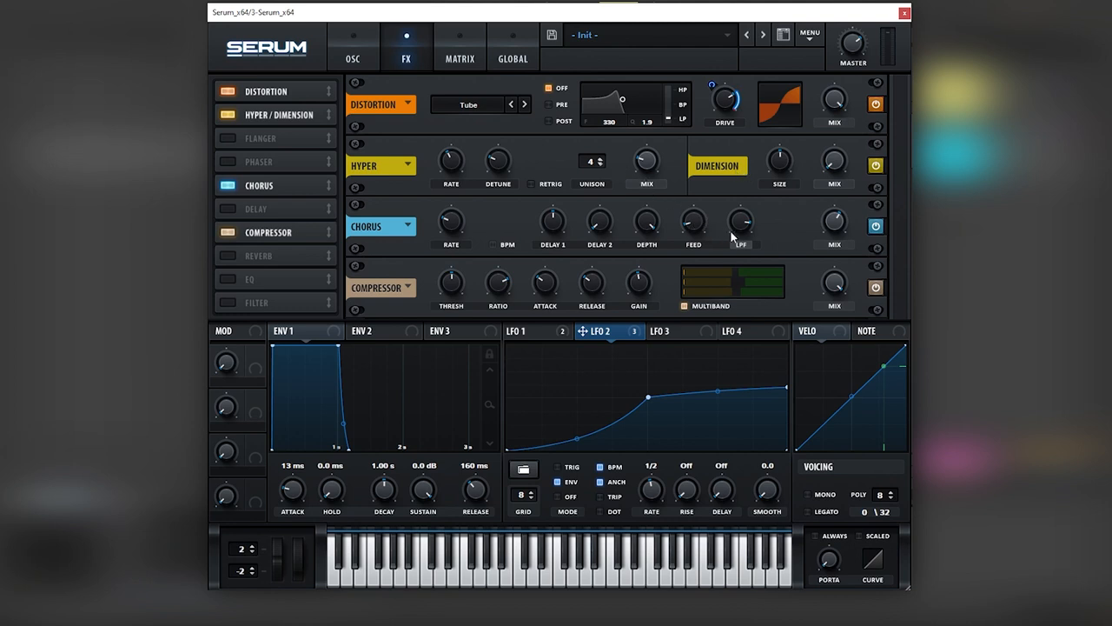
{"action": "mouse_move", "coordinate": [757, 241]}
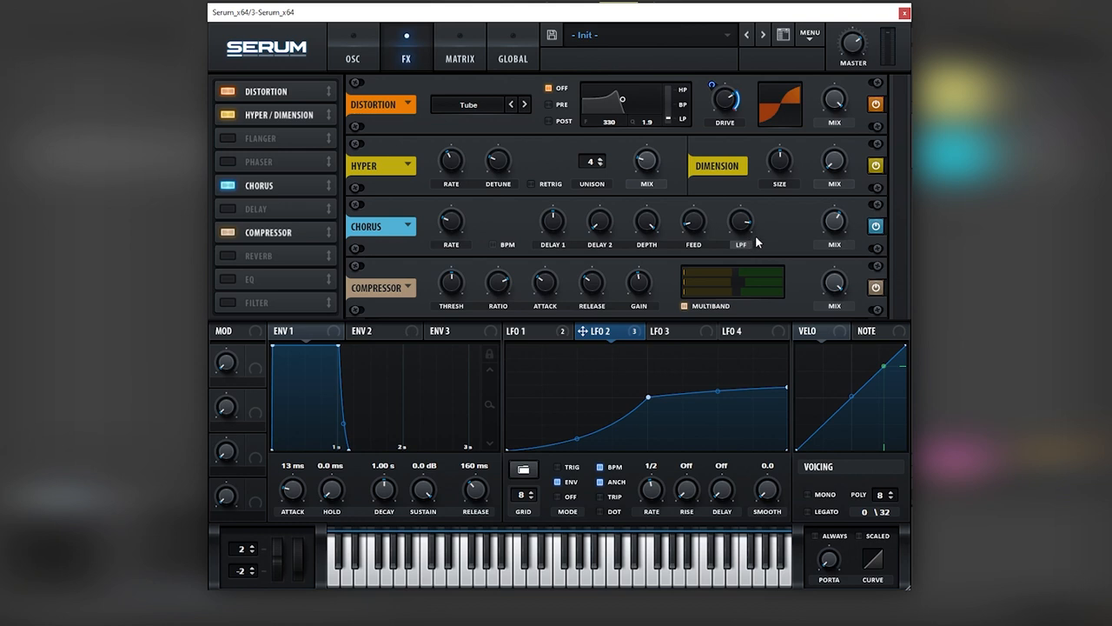
{"action": "mouse_move", "coordinate": [737, 234]}
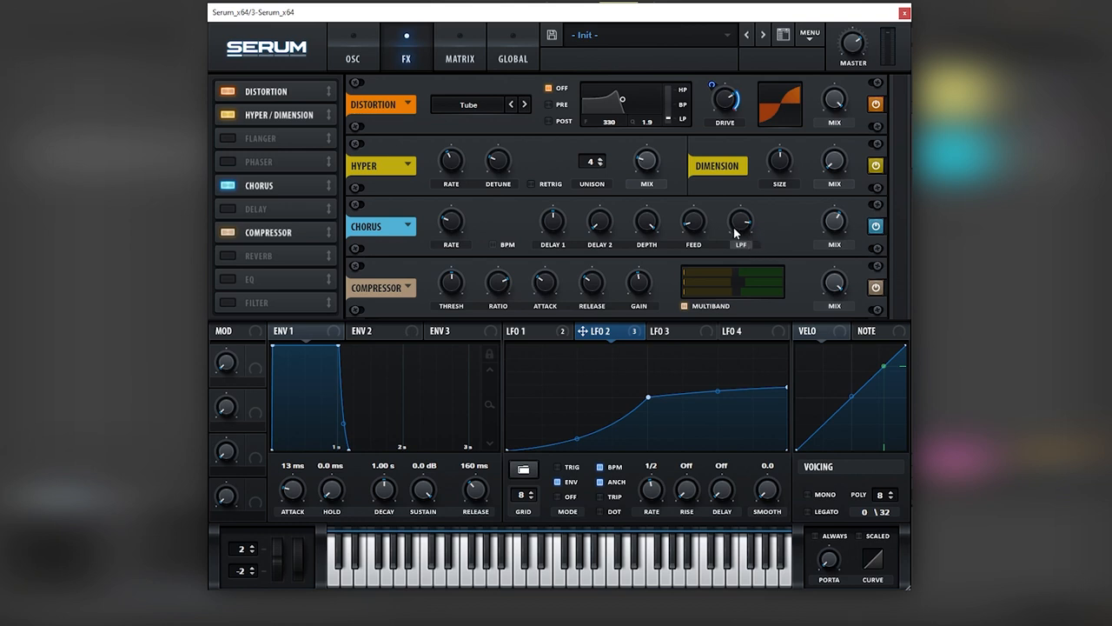
{"action": "mouse_move", "coordinate": [735, 229]}
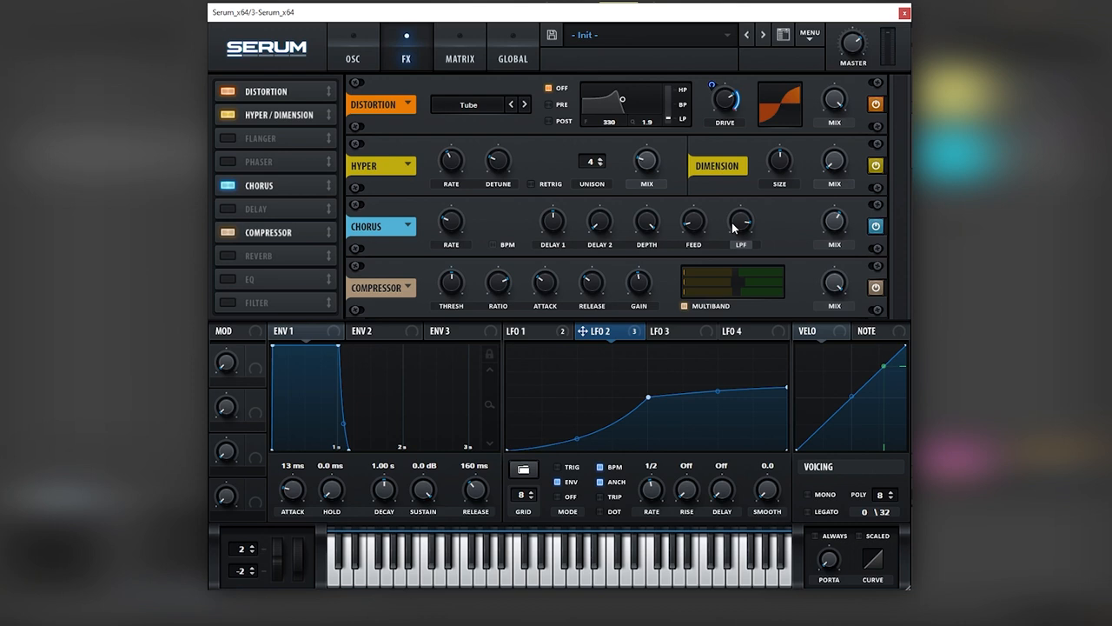
{"action": "left_click", "coordinate": [353, 47]}
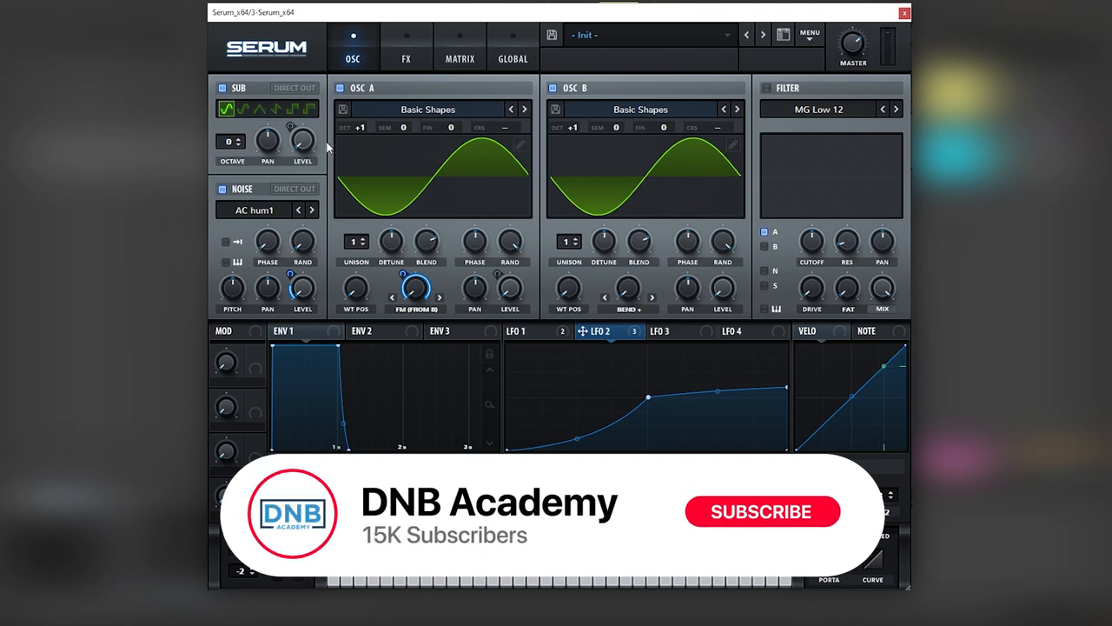
{"action": "left_click", "coordinate": [761, 511]}
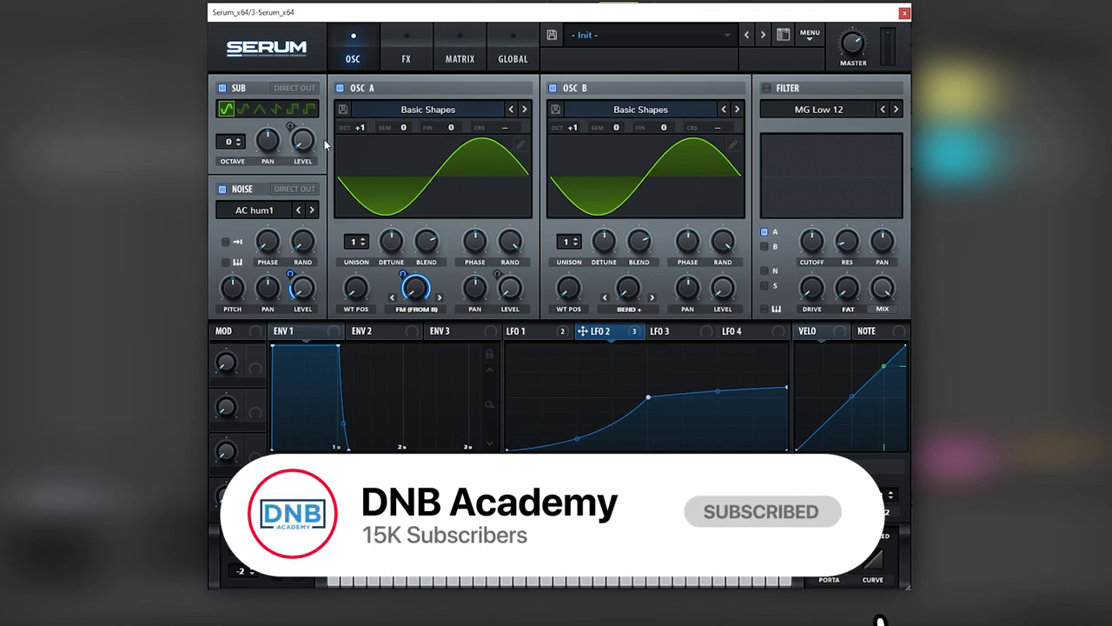